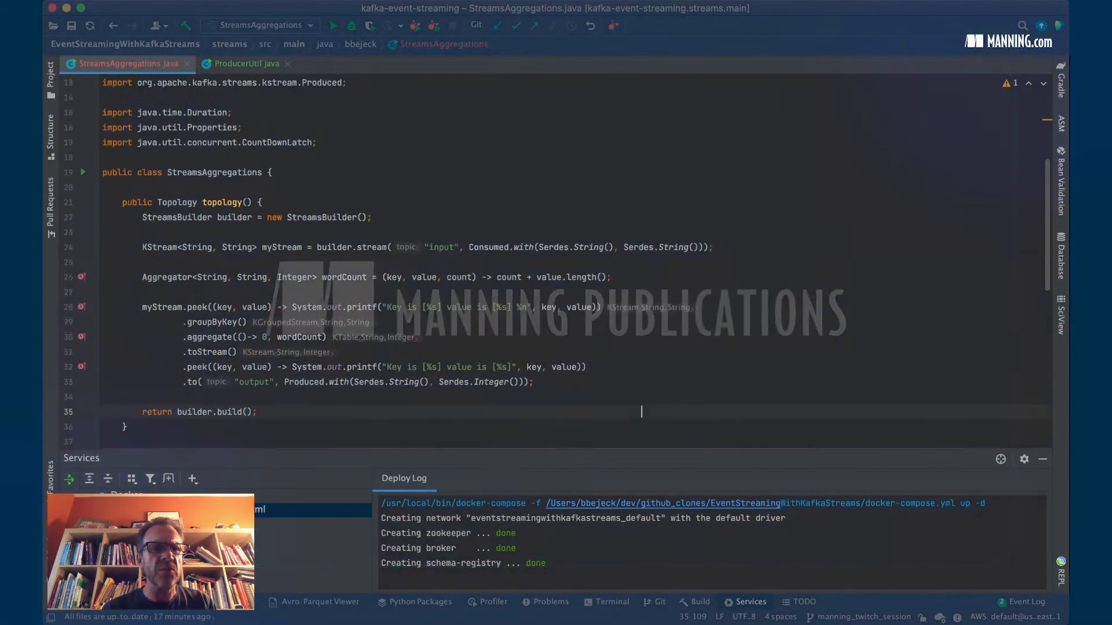
Comment out the aggregation chain lines 29–32, then run ProducerUtil to send four records.
{"action": "scroll", "scroll_direction": "down", "scroll_amount": 3}
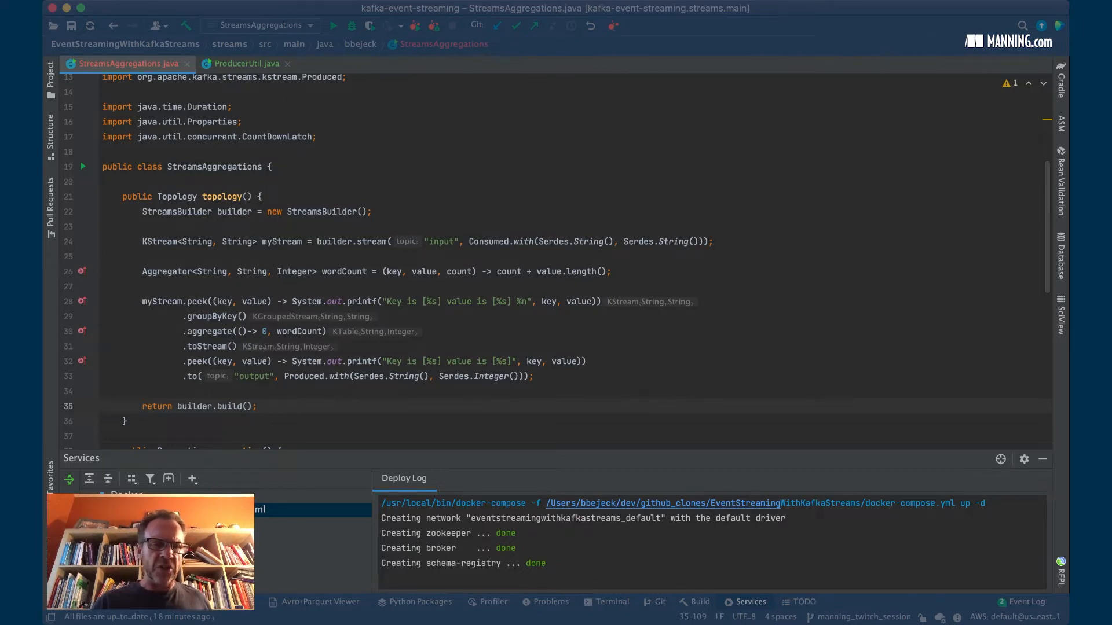
{"action": "left_click", "coordinate": [640, 406]}
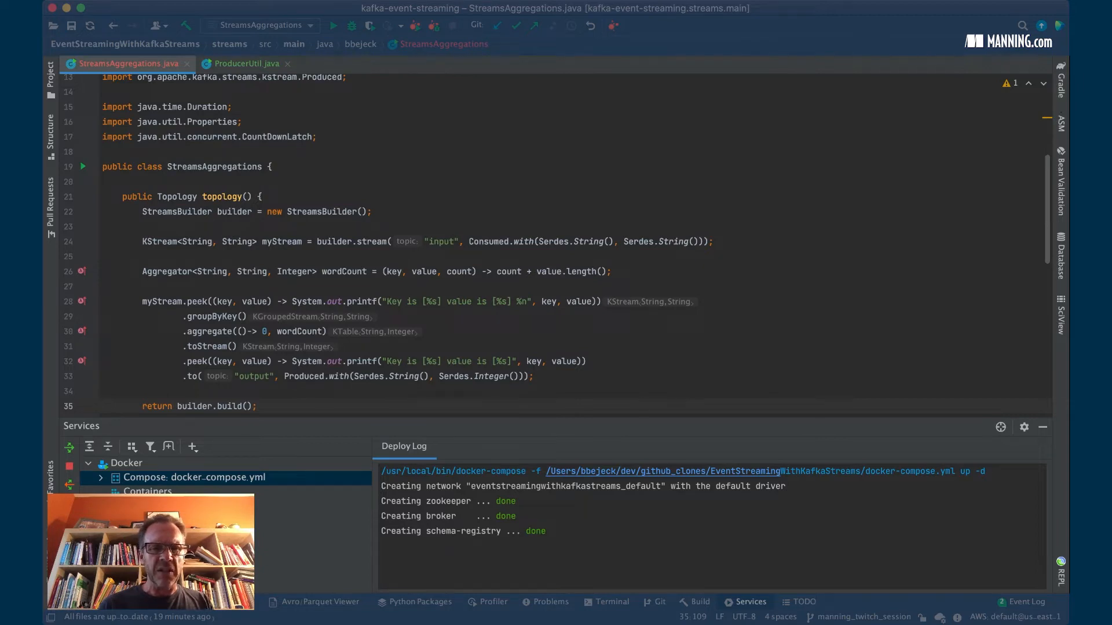
{"action": "left_click_drag", "start_coordinate": [183, 315], "coordinate": [587, 361]}
{"action": "type", "text": "Stri"}
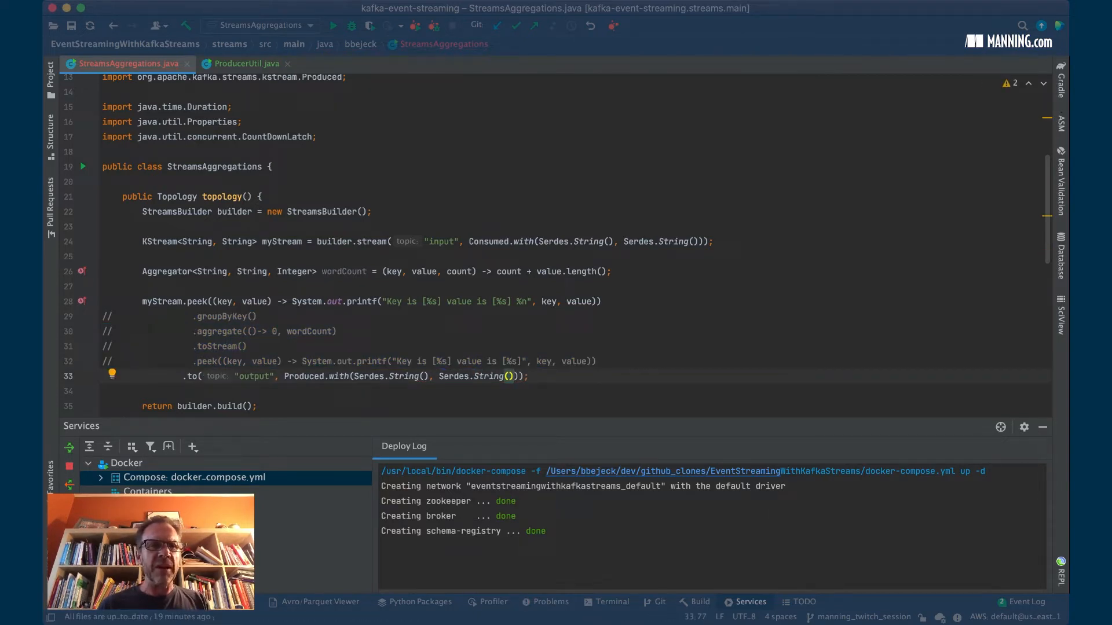
{"action": "left_click", "coordinate": [245, 62]}
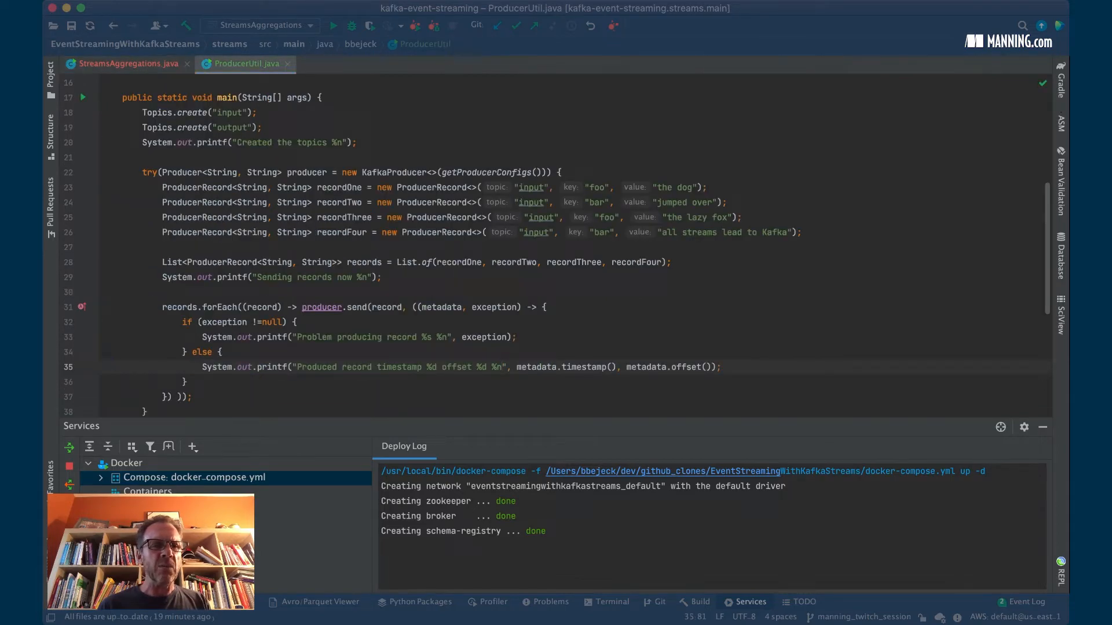
{"action": "left_click", "coordinate": [124, 62]}
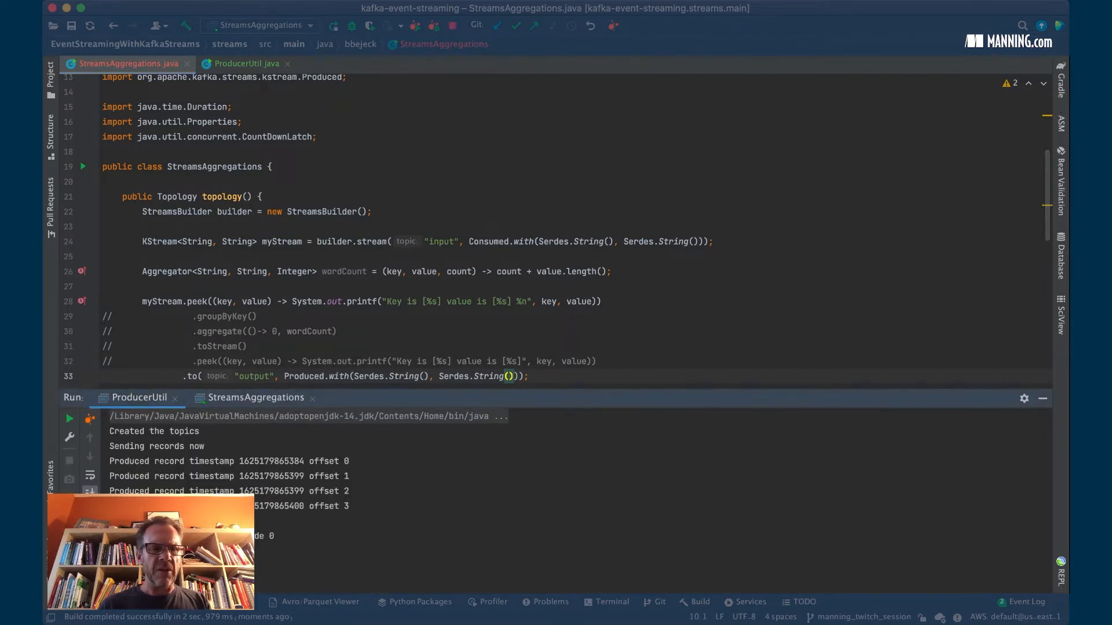
Run StreamsAggregations, stop it from the Run panel, and start a Terminal session.
{"action": "left_click", "coordinate": [245, 63]}
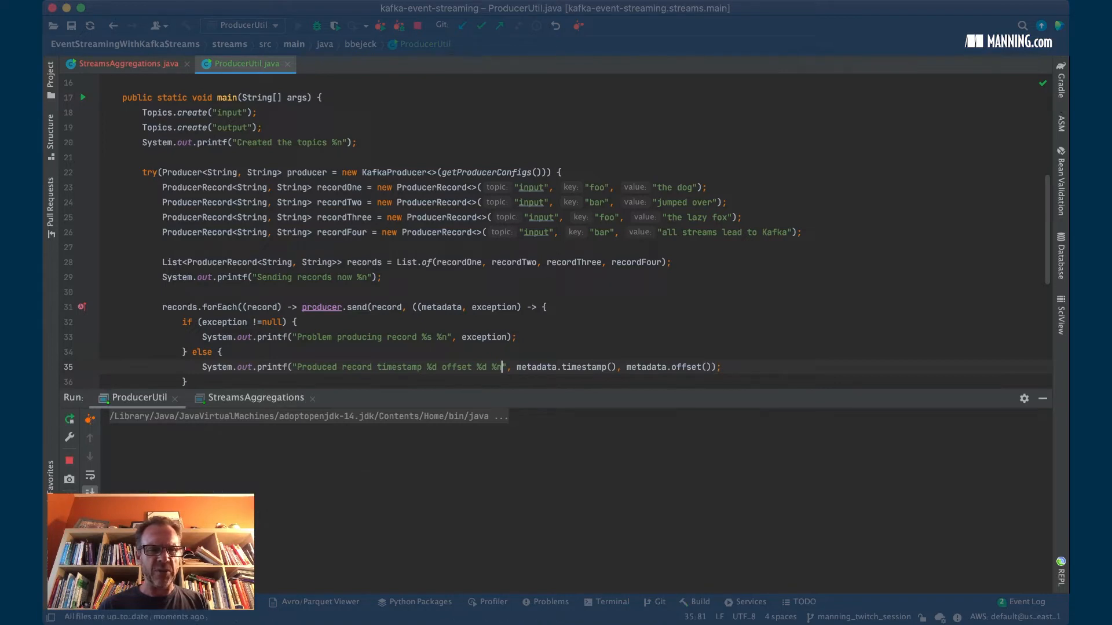
{"action": "left_click", "coordinate": [68, 418]}
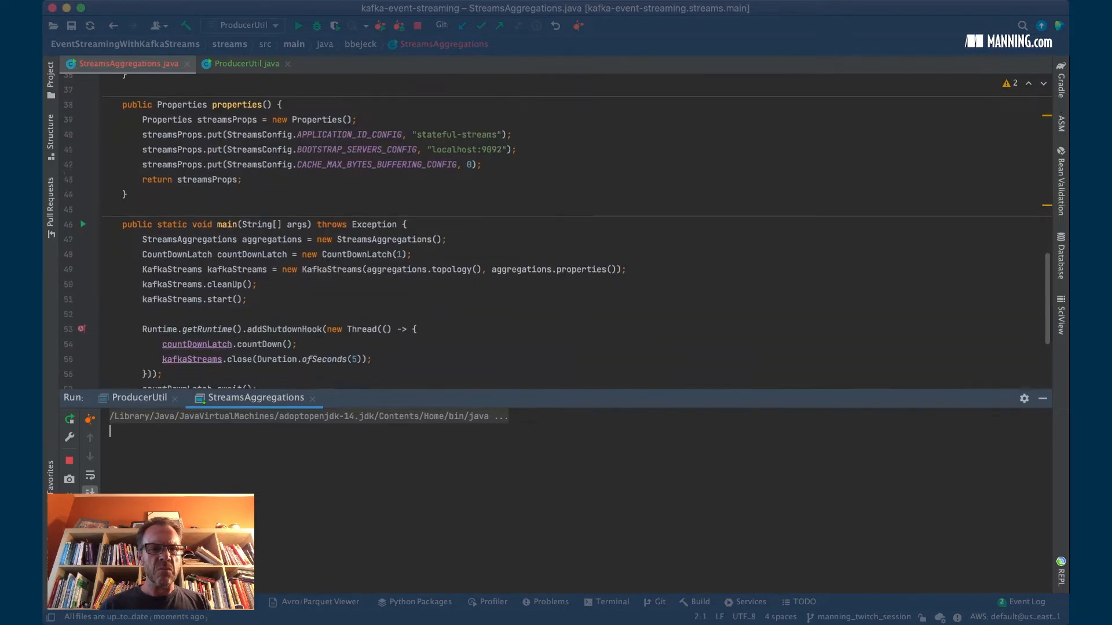
{"action": "scroll", "scroll_direction": "down", "scroll_amount": 3}
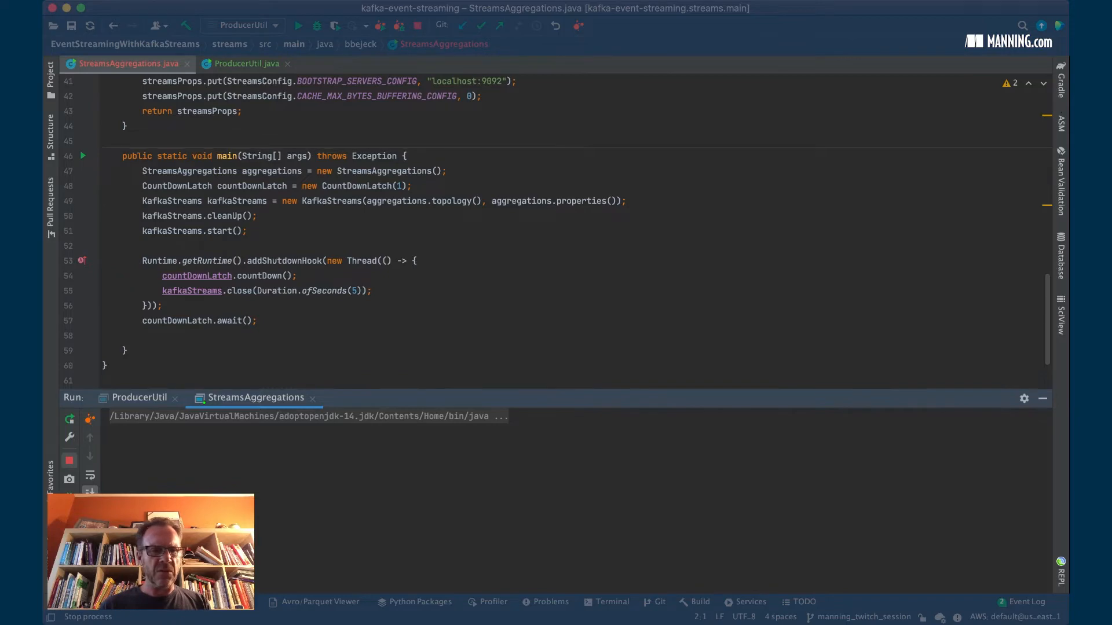
{"action": "left_click", "coordinate": [68, 460]}
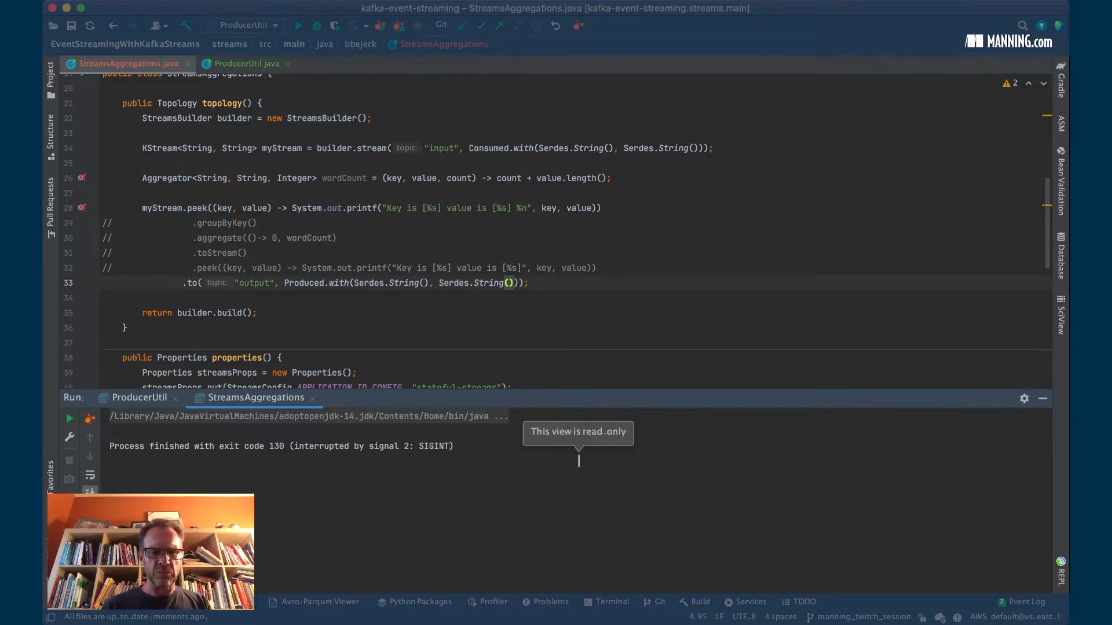
{"action": "left_click", "coordinate": [606, 602]}
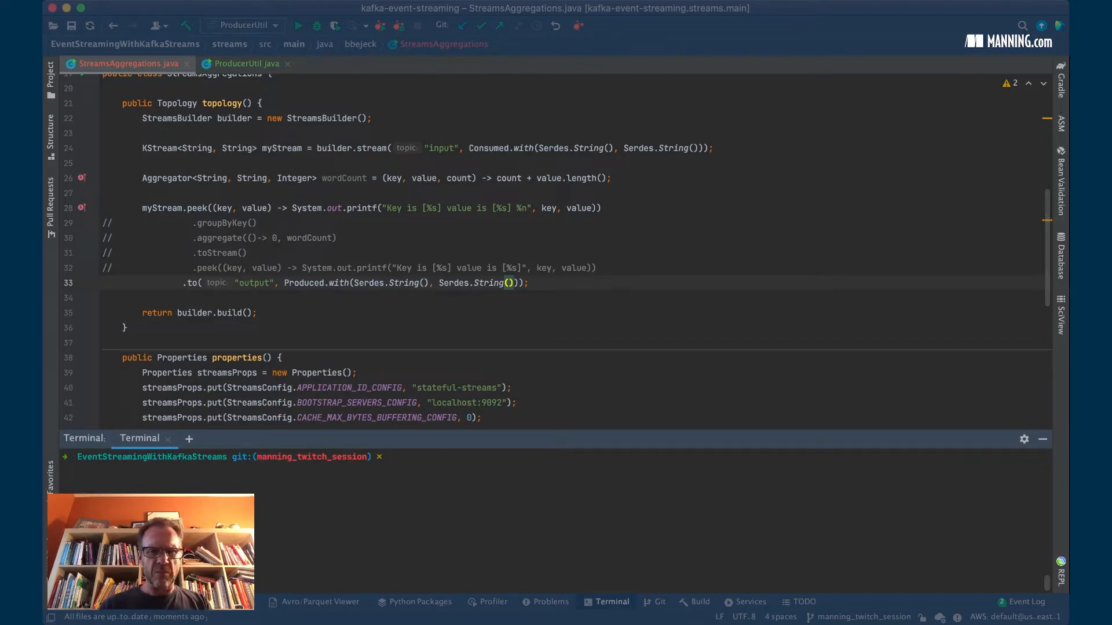
Check the broker container logs with 'docker logs broker' in the Terminal.
{"action": "type", "text": "docker logs broker"}
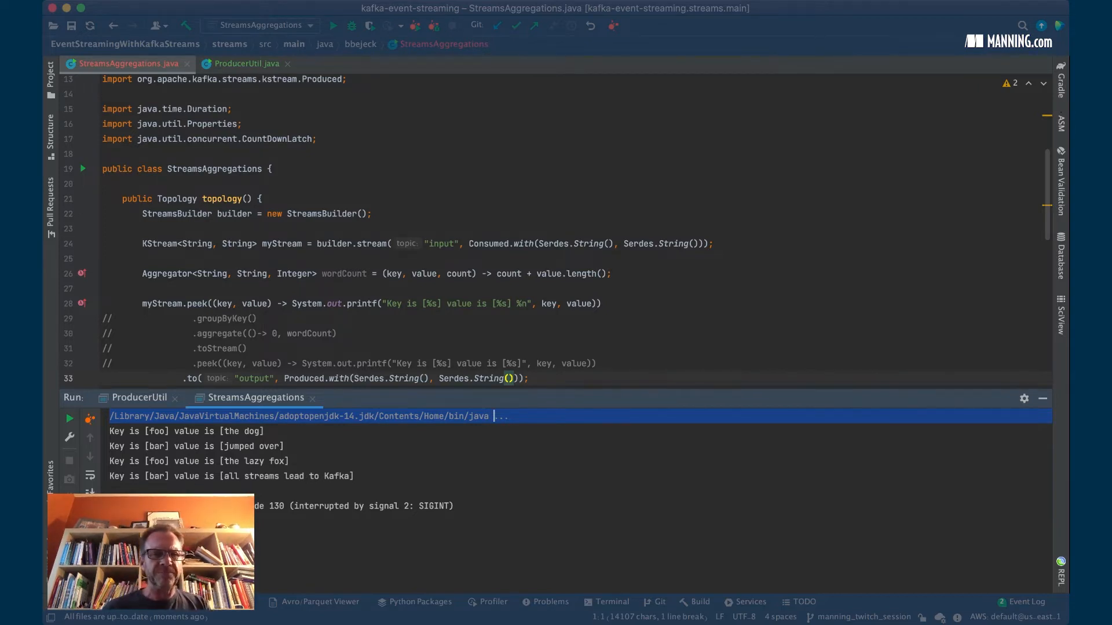
Run ProducerUtil for four more records and return to the StreamsAggregations output showing them.
{"action": "scroll", "scroll_direction": "down", "scroll_amount": 3}
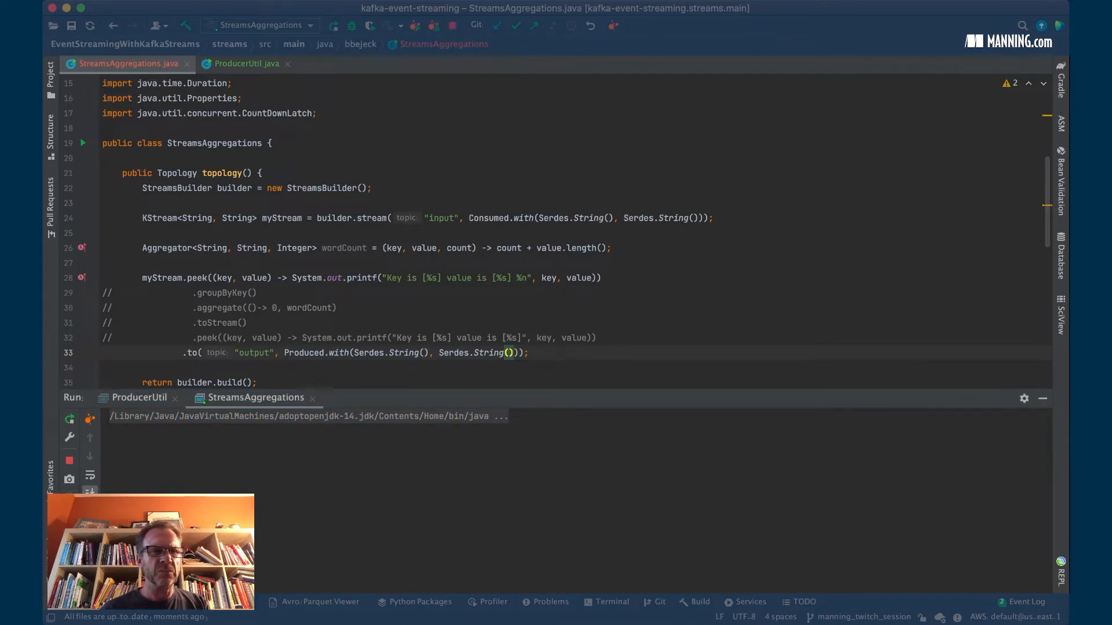
{"action": "left_click", "coordinate": [246, 62]}
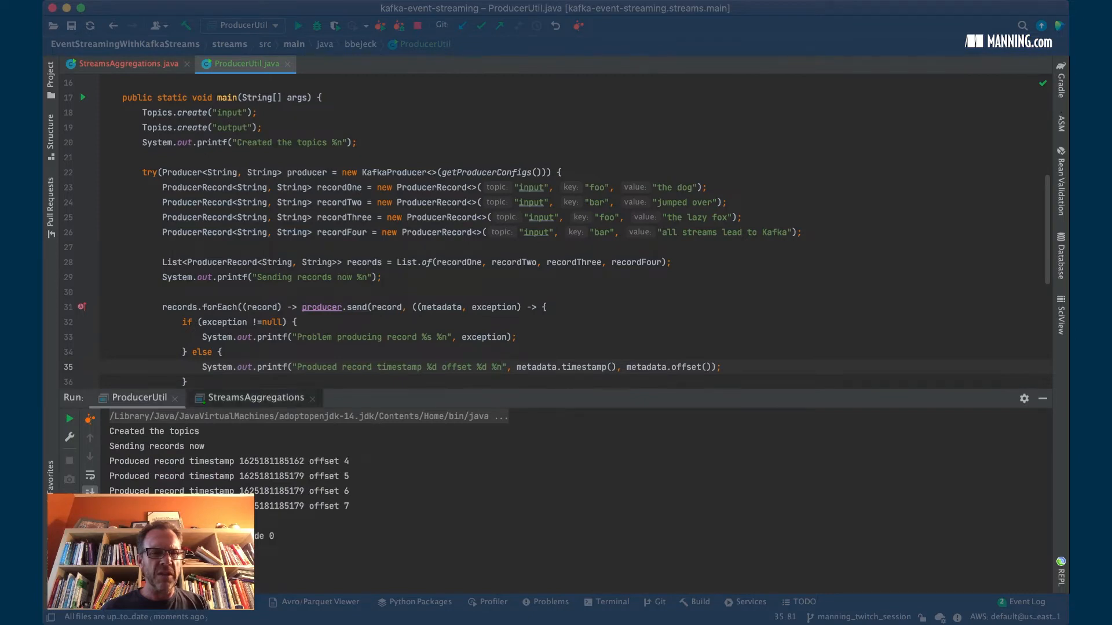
{"action": "left_click", "coordinate": [255, 398]}
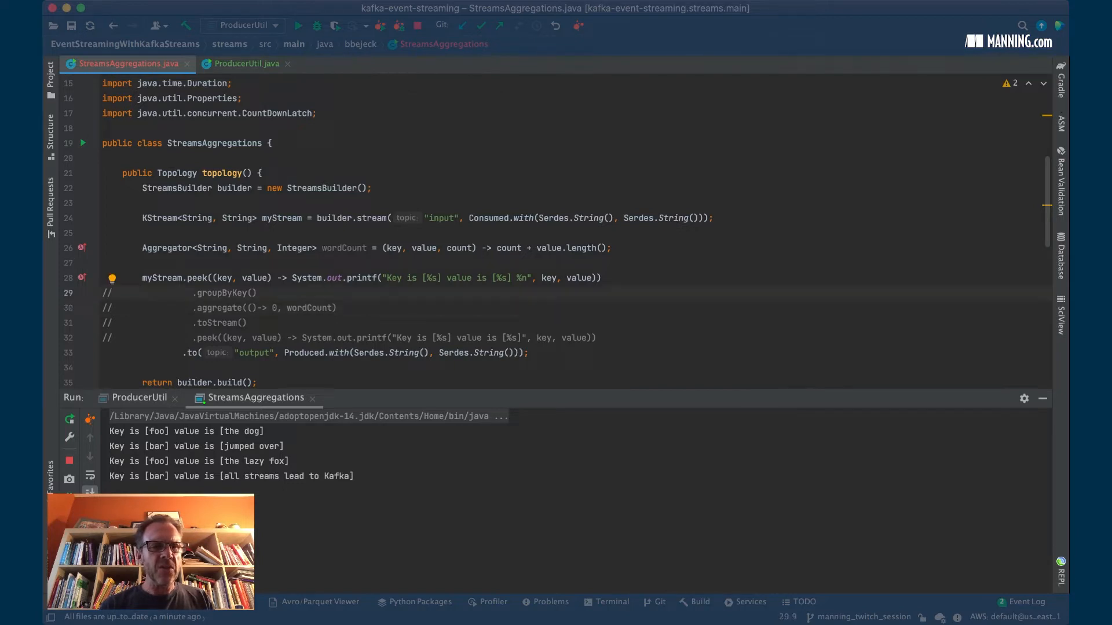
Stop StreamsAggregations and uncomment the groupByKey–aggregate–toStream–peek chain with Integer output.
{"action": "scroll", "scroll_direction": "down", "scroll_amount": 3}
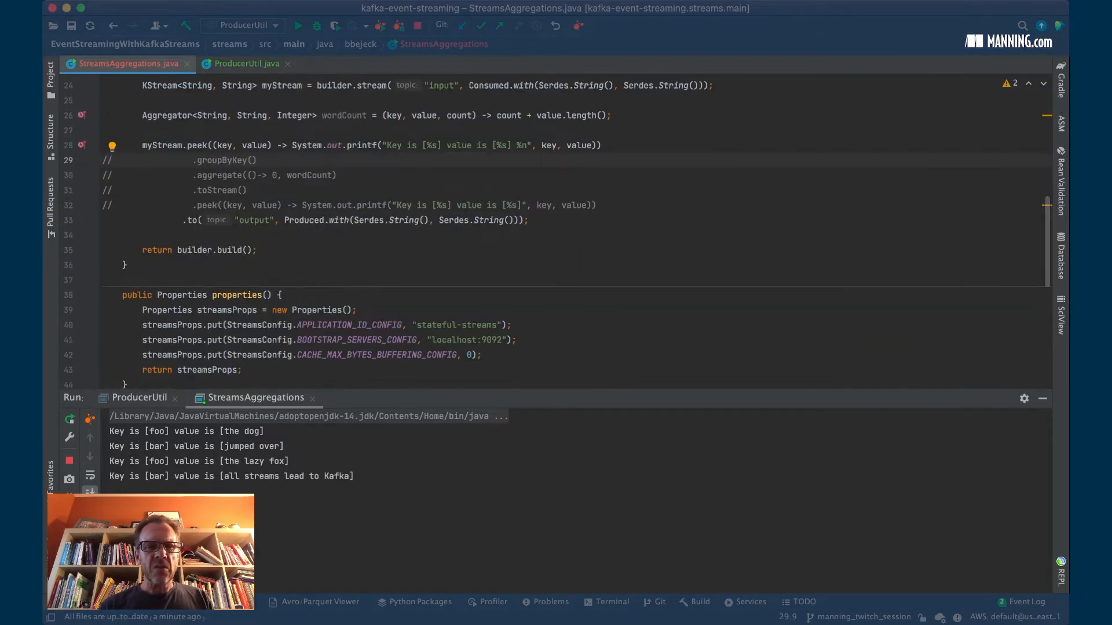
{"action": "scroll", "scroll_direction": "up", "scroll_amount": 3}
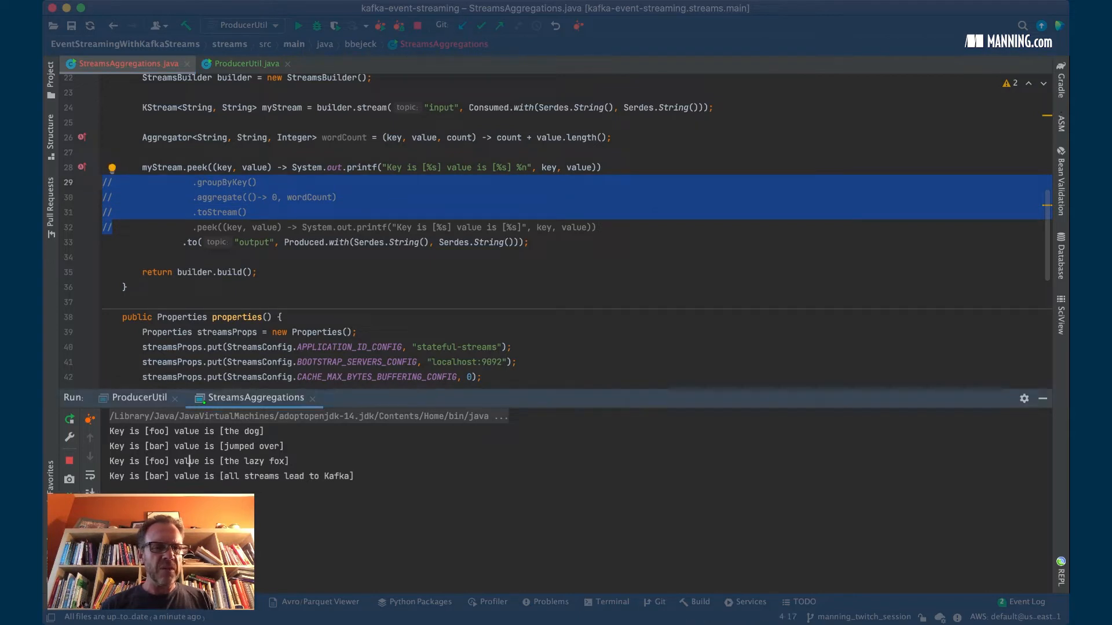
{"action": "left_click", "coordinate": [69, 460]}
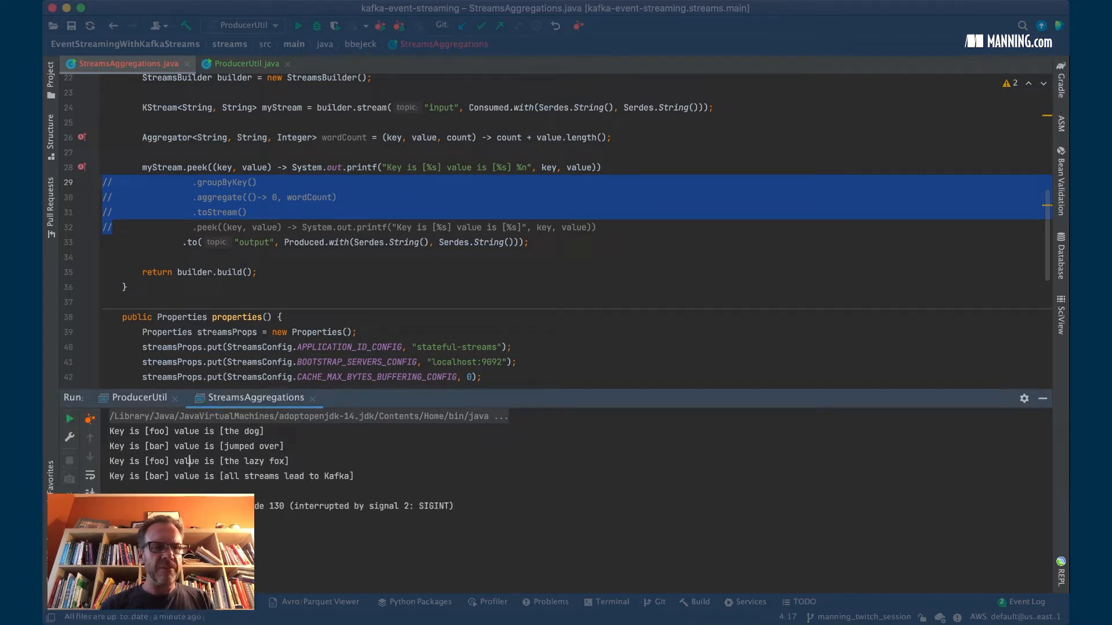
{"action": "left_click", "coordinate": [139, 397]}
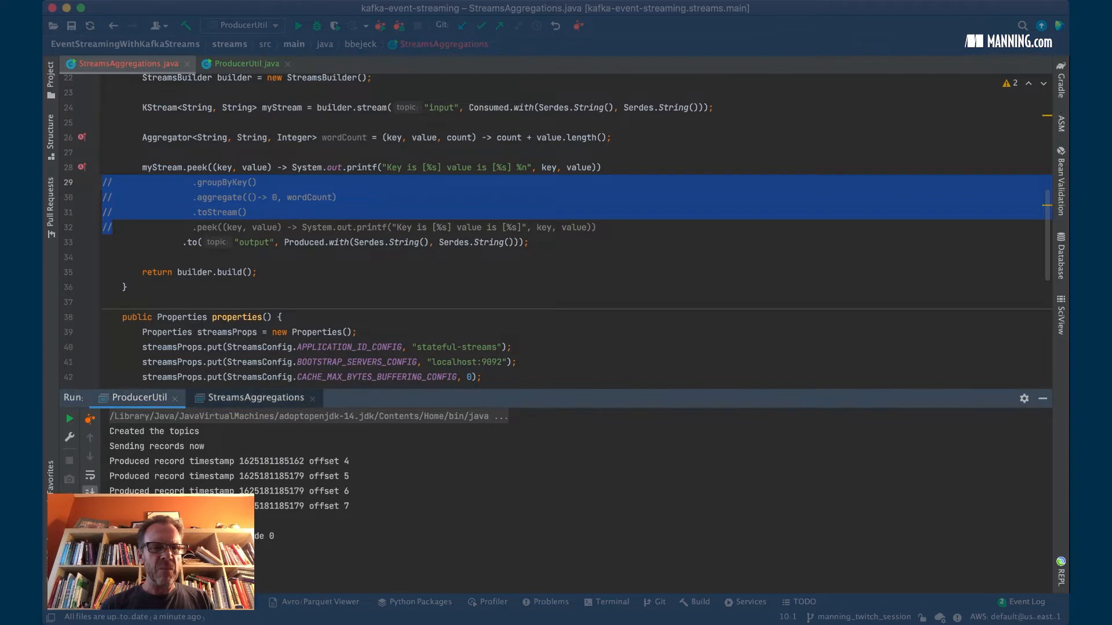
{"action": "left_click", "coordinate": [255, 397]}
{"action": "type", "text": "Intege"}
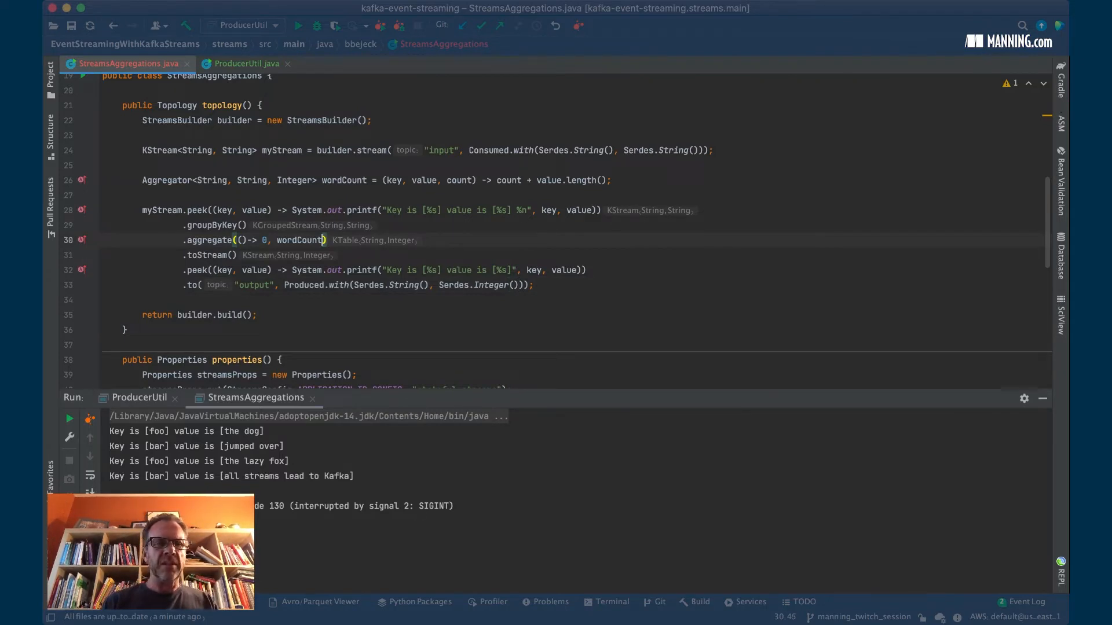
Add Materialized.with String and Integer serdes to the aggregate call.
{"action": "type", "text": ", Materialized.with(Serdes.String("}
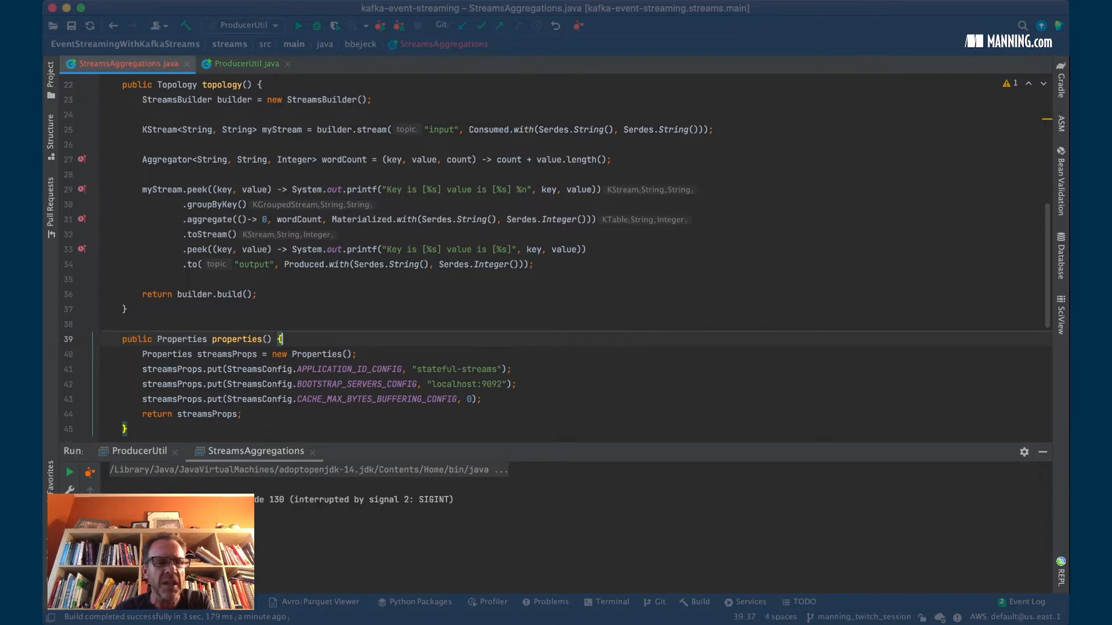
Make main print 'Starting Streams application now %n' before starting the app.
{"action": "scroll", "scroll_direction": "down", "scroll_amount": 3}
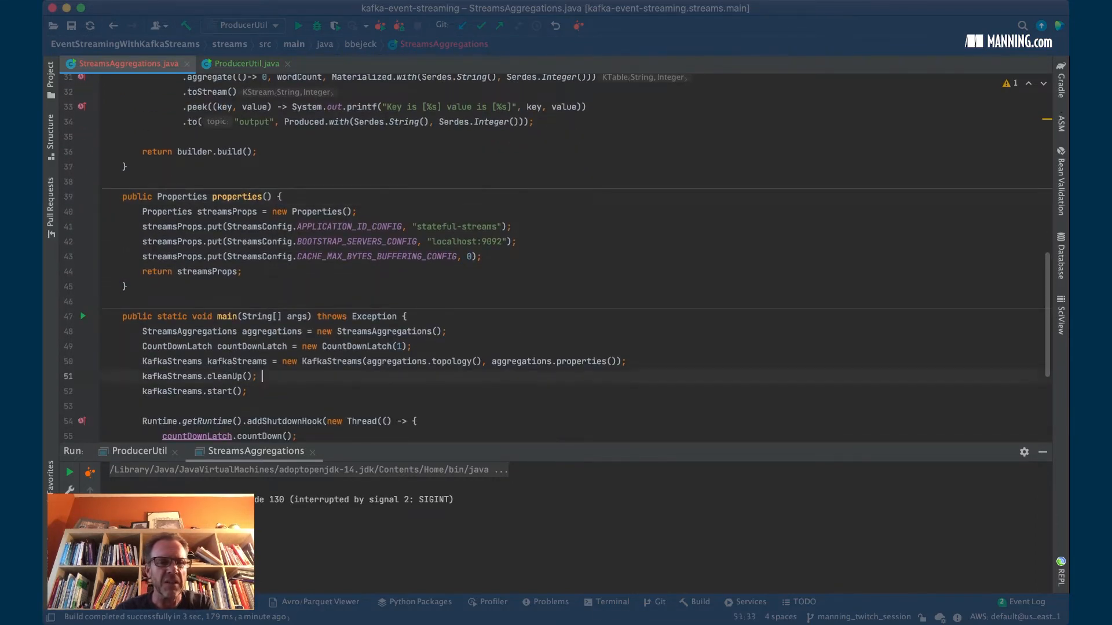
{"action": "type", "text": "j=sou"}
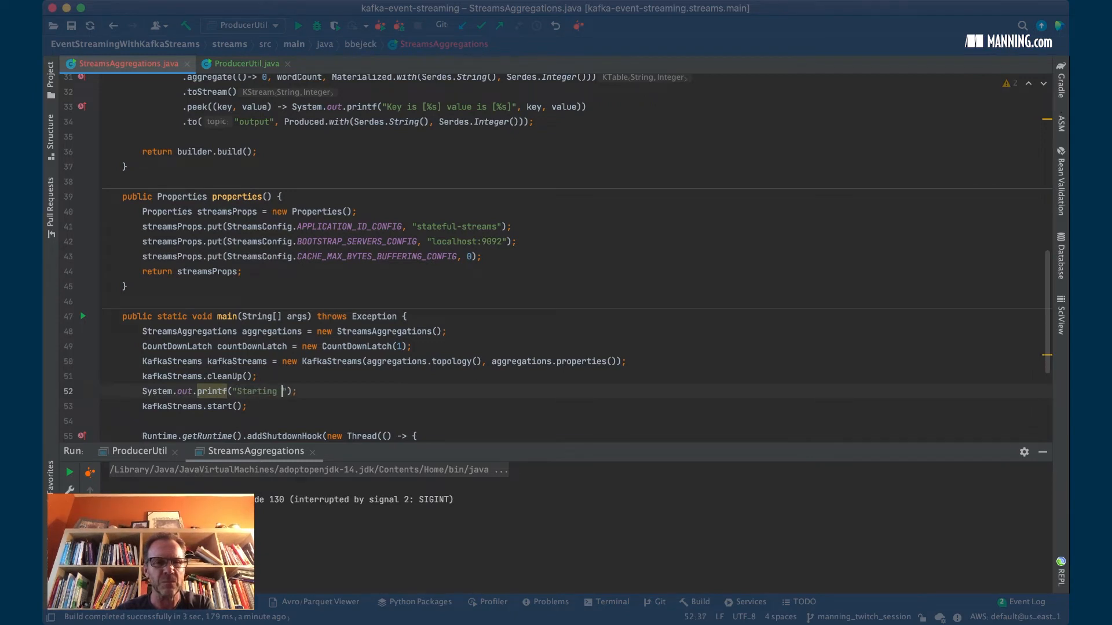
{"action": "type", "text": "Streams appl"}
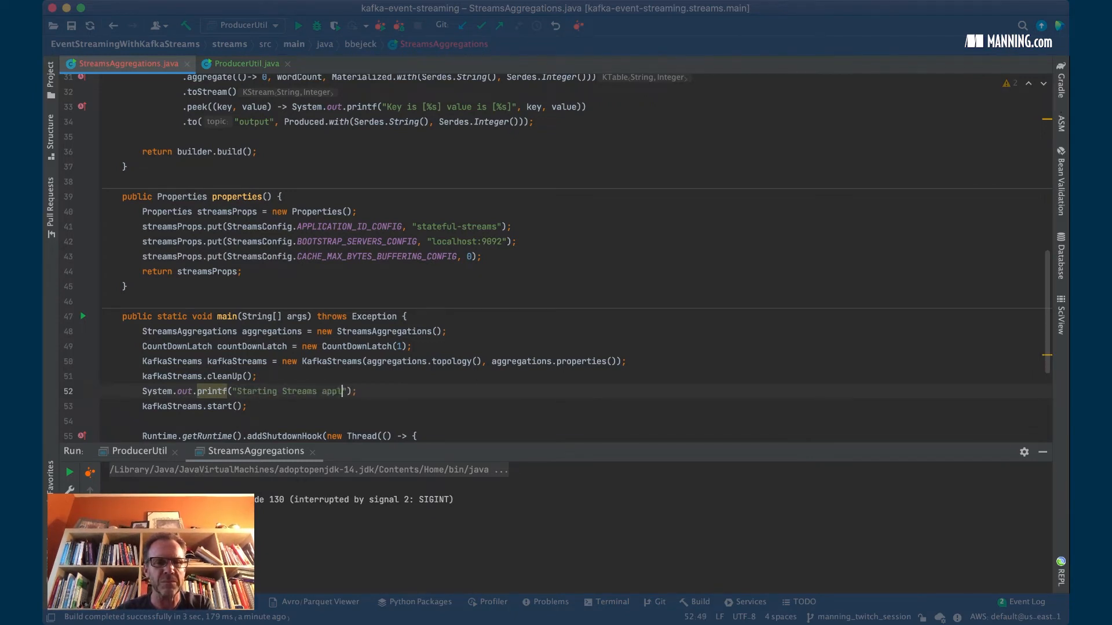
{"action": "type", "text": "ication now"}
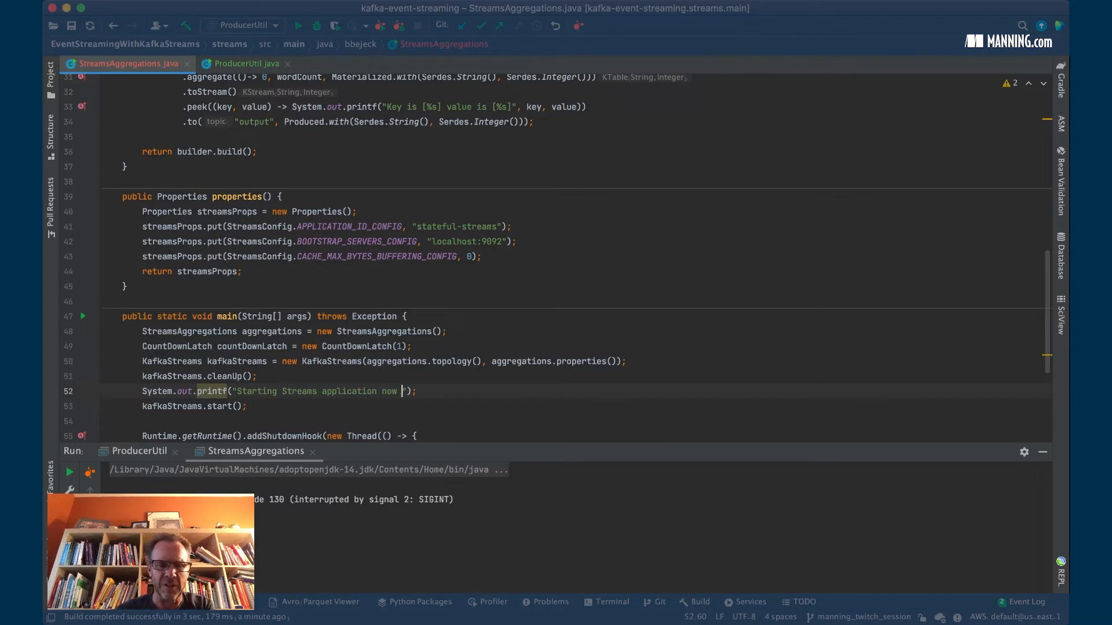
{"action": "type", "text": "%n"}
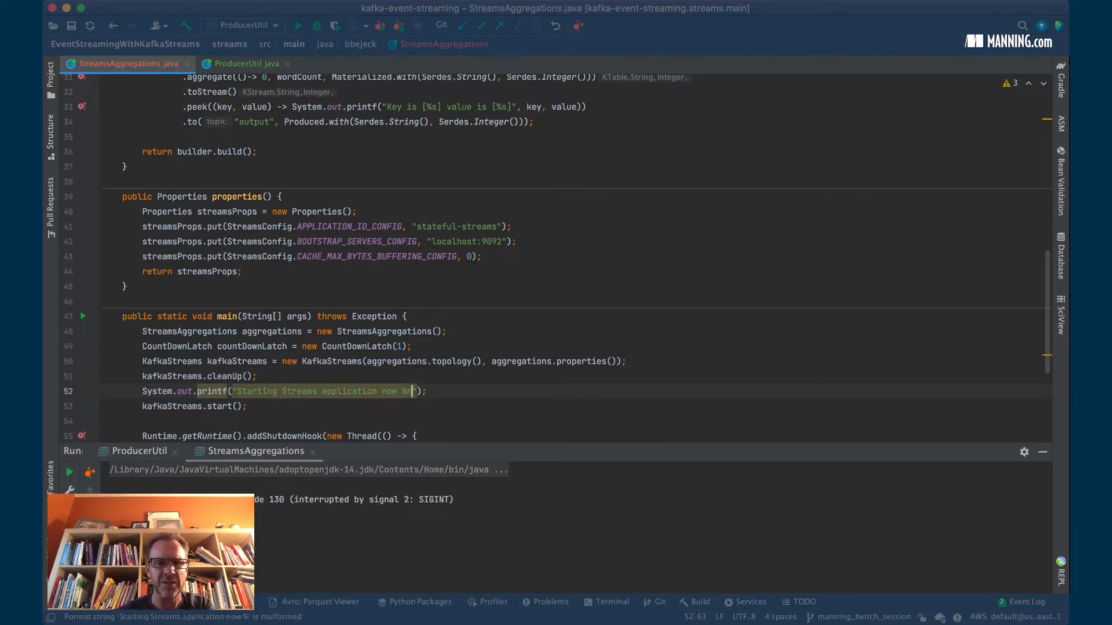
{"action": "type", "text": "n"}
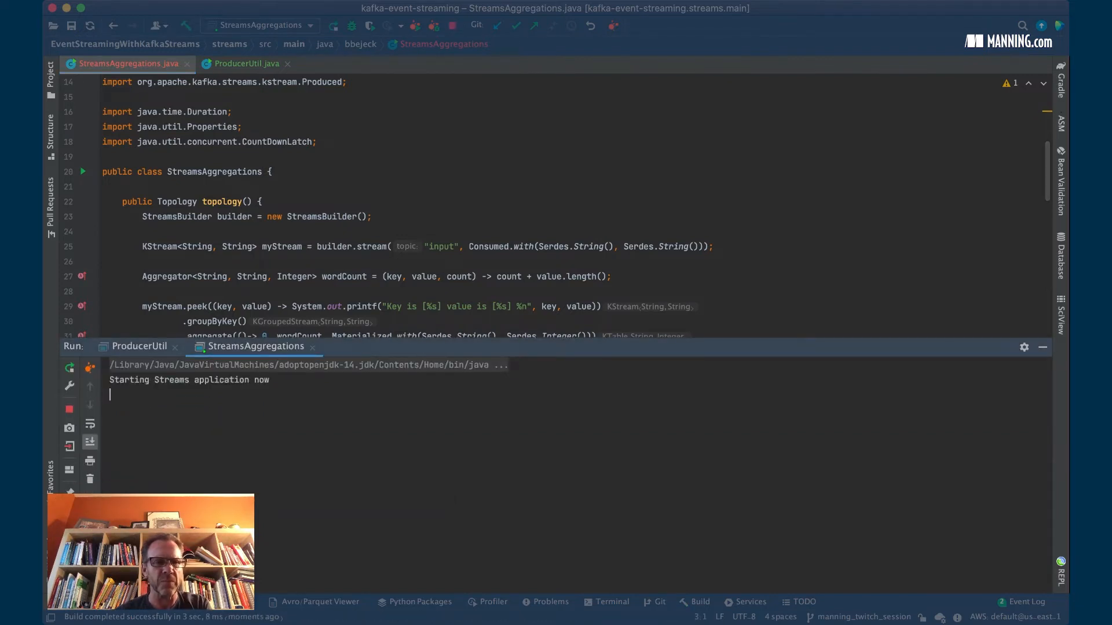
Watch the StreamsAggregations console print foo/bar records with growing per-key length totals.
{"action": "left_click", "coordinate": [139, 347]}
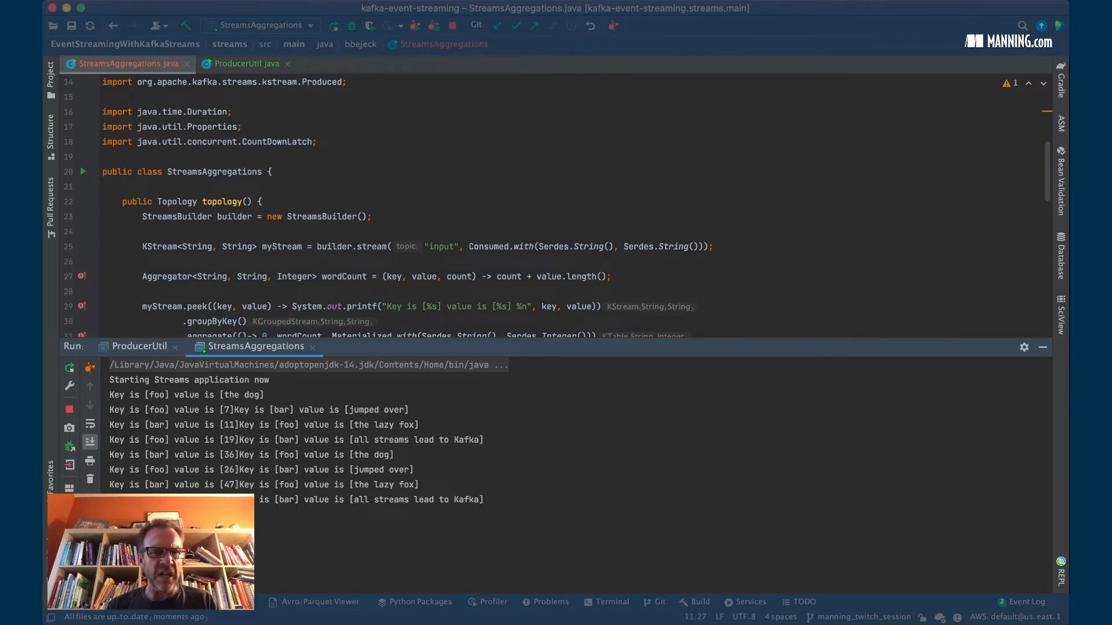
Rerun ProducerUtil three times and return to the Streams output with totals climbing to 108.
{"action": "scroll", "scroll_direction": "down", "scroll_amount": 3}
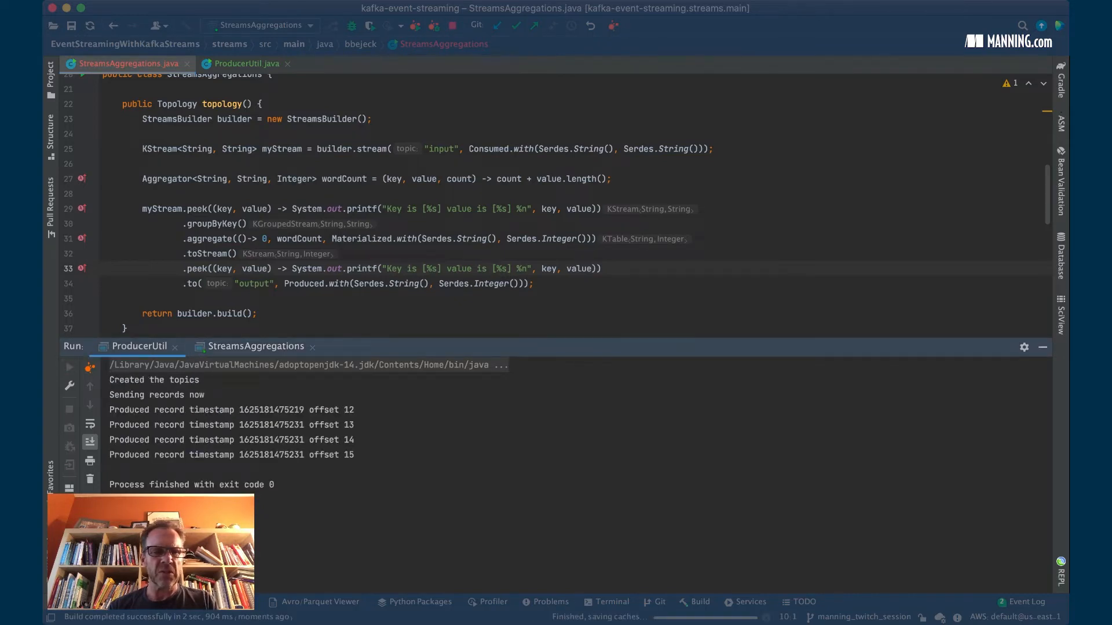
{"action": "left_click", "coordinate": [68, 367]}
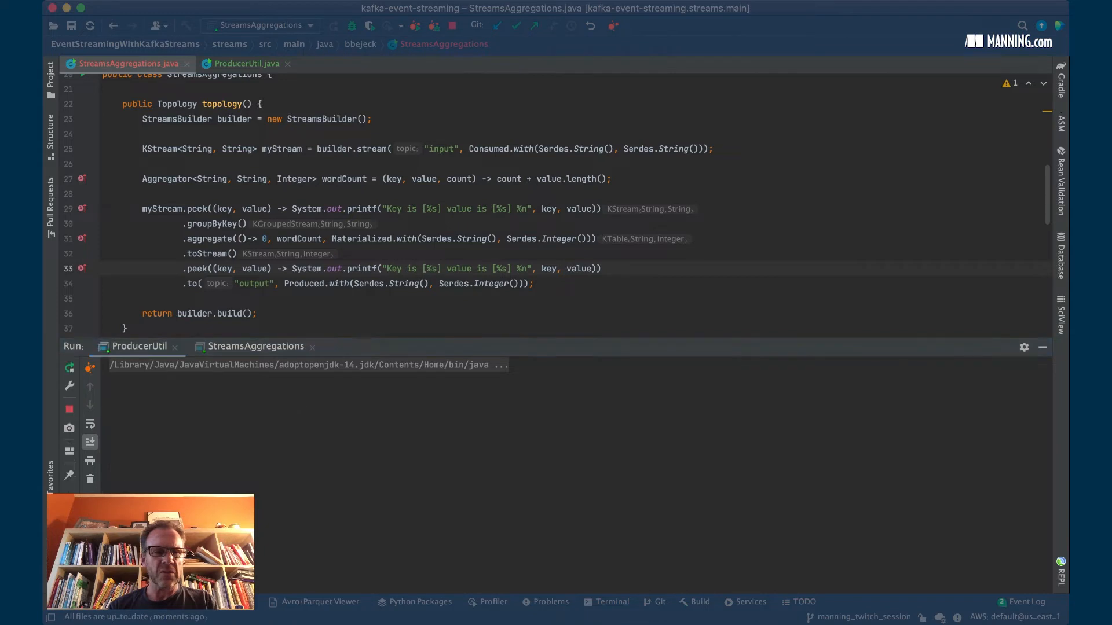
{"action": "left_click", "coordinate": [90, 367]}
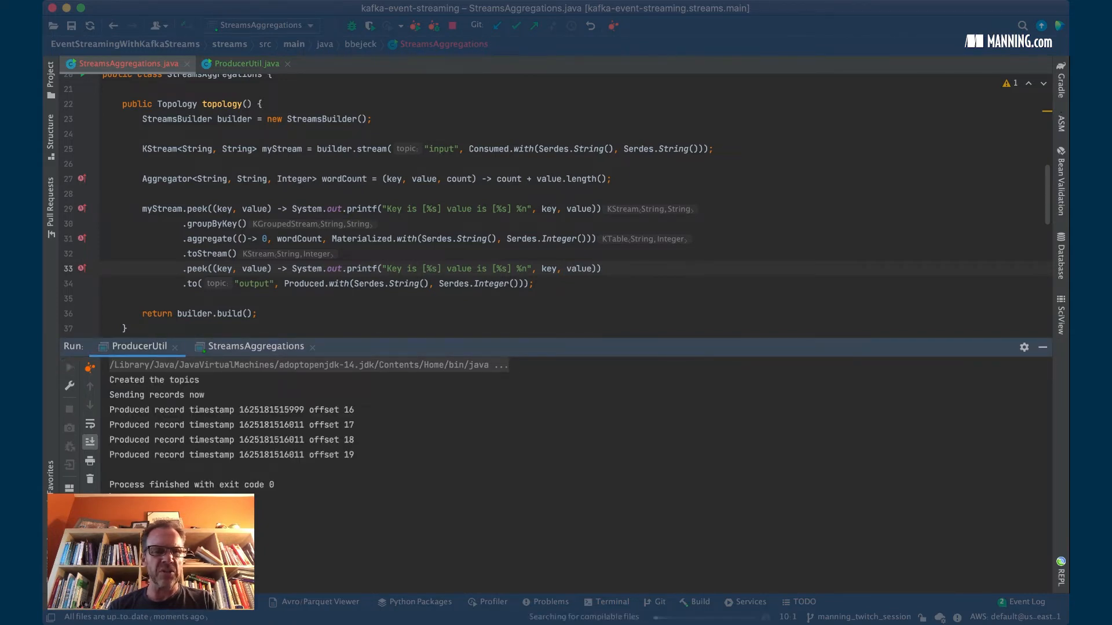
{"action": "left_click", "coordinate": [68, 367]}
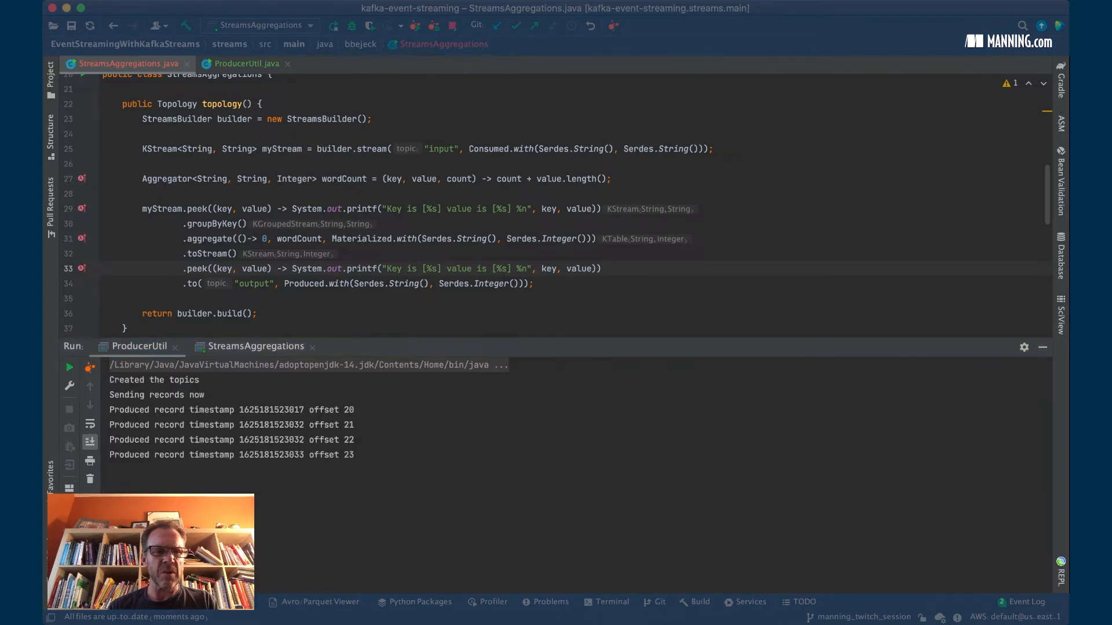
{"action": "left_click", "coordinate": [255, 346]}
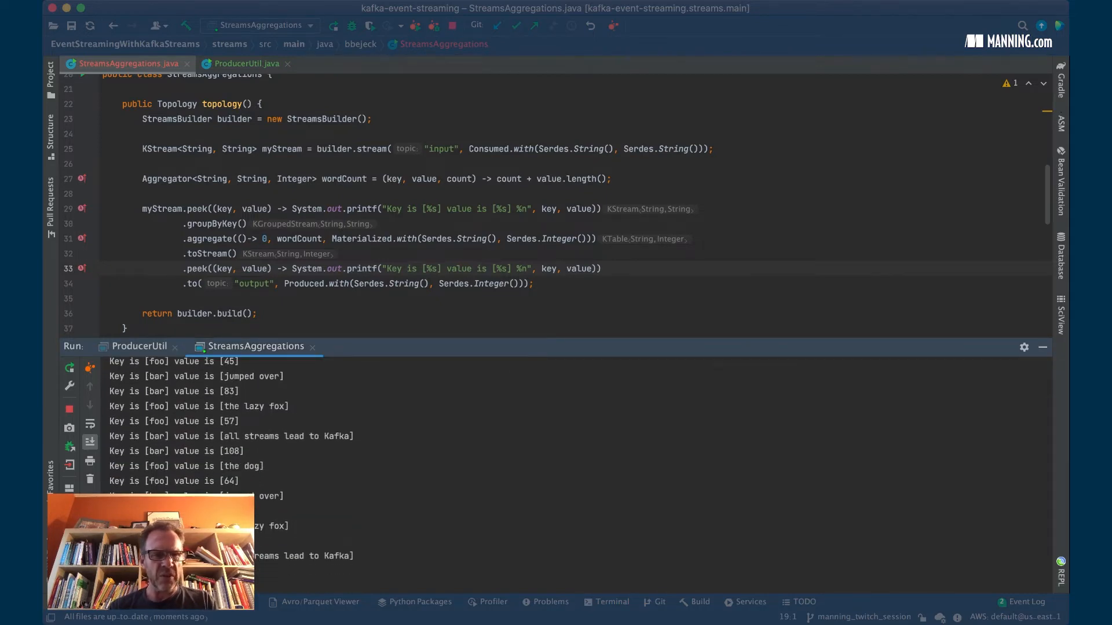
{"action": "scroll", "scroll_direction": "down", "scroll_amount": 3}
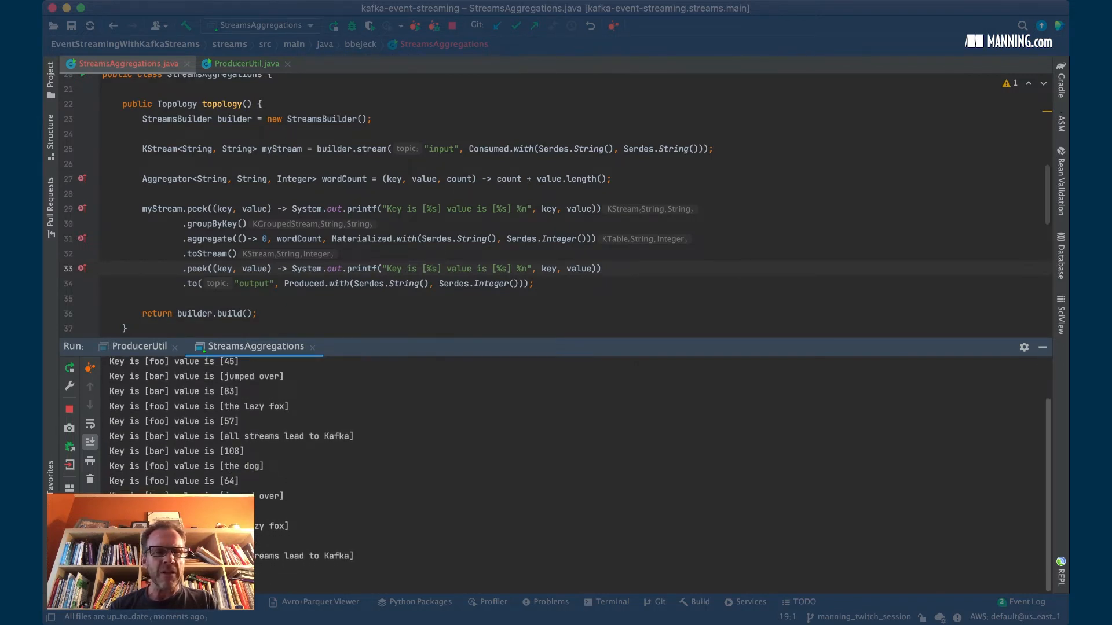
{"action": "scroll", "scroll_direction": "down", "scroll_amount": 3}
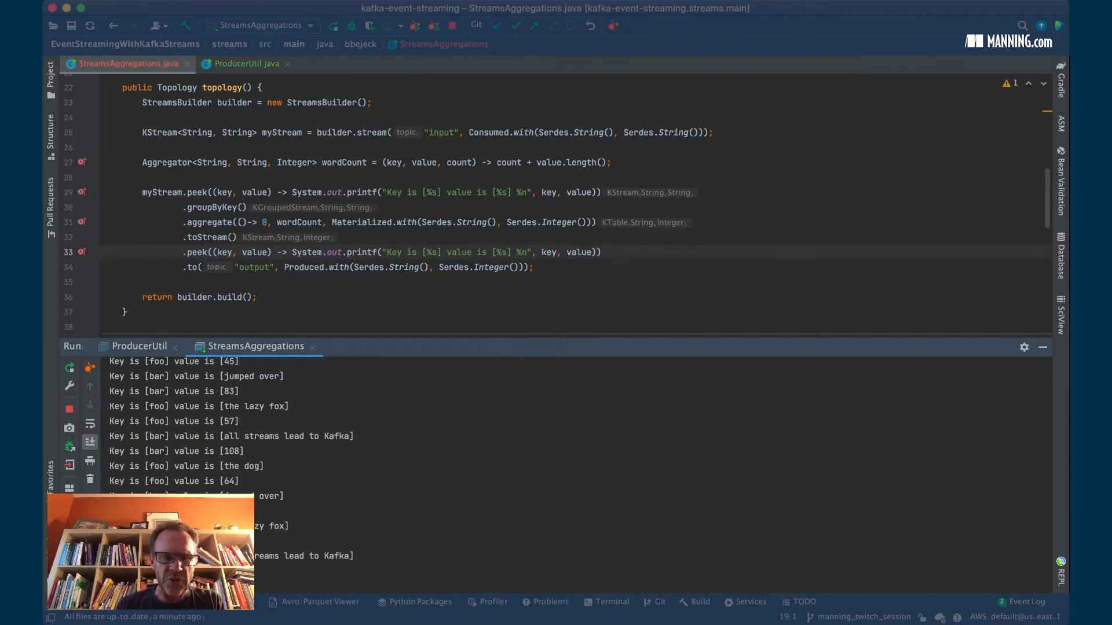
{"action": "scroll", "scroll_direction": "down", "scroll_amount": 3}
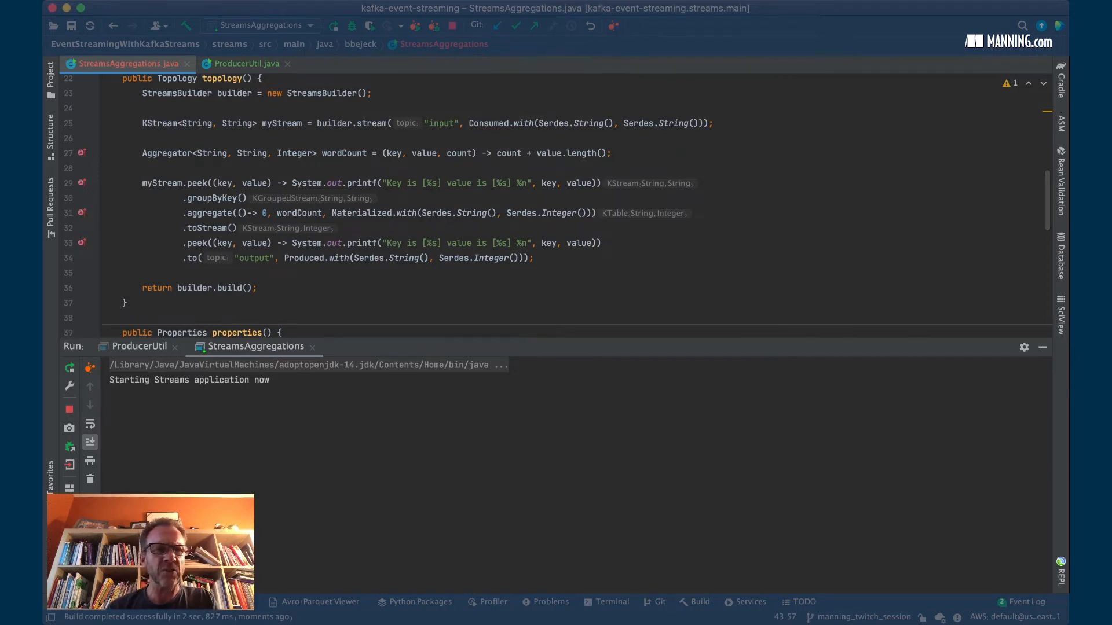
Run ProducerUtil twice (offsets 24–31) and return to the StreamsAggregations output tab.
{"action": "left_click", "coordinate": [138, 347]}
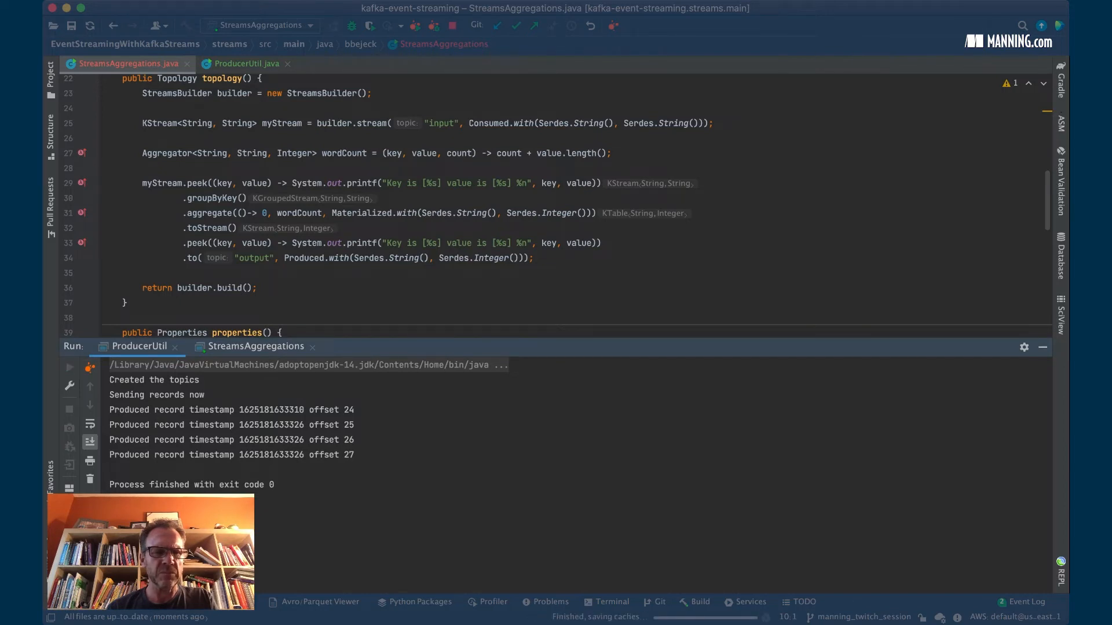
{"action": "left_click", "coordinate": [68, 367]}
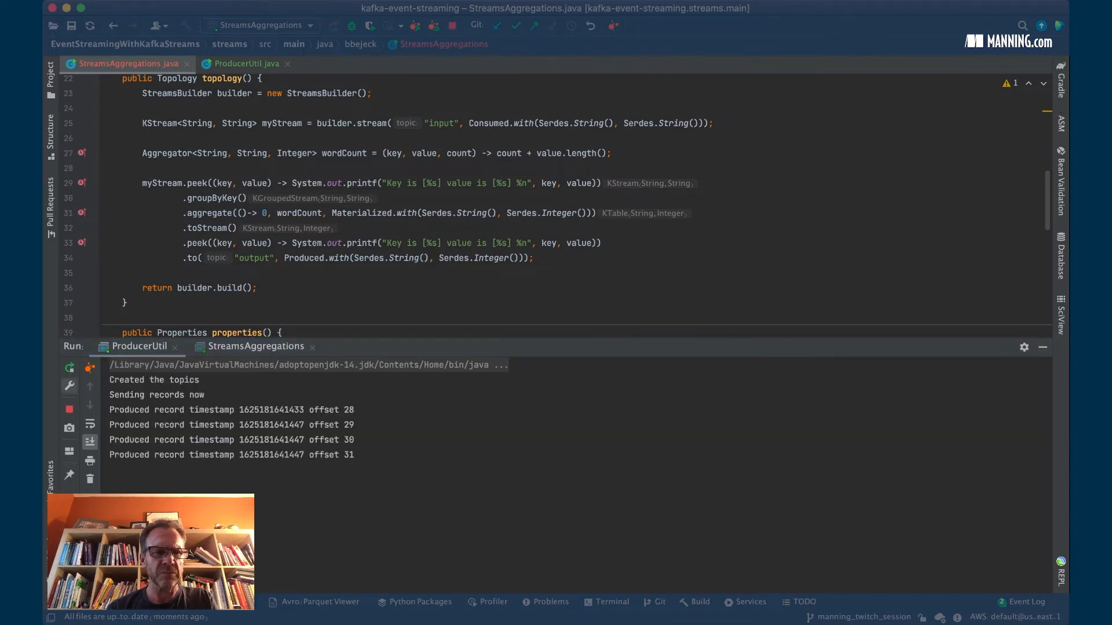
{"action": "left_click", "coordinate": [254, 346]}
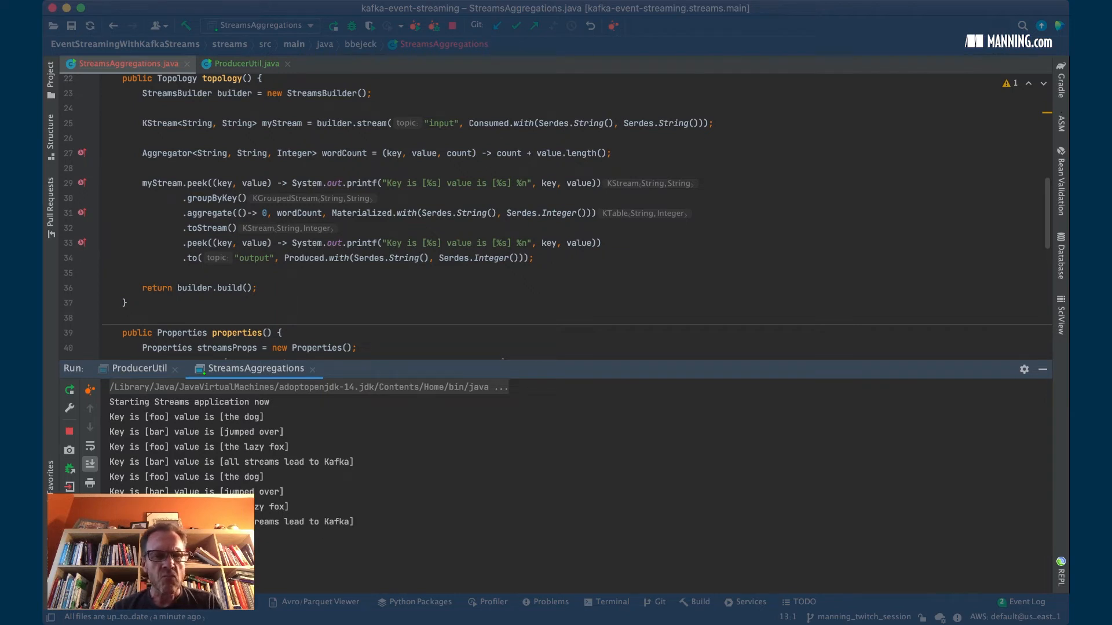
Switch from StreamsAggregations to the ProducerUtil source with its four foo/bar test records.
{"action": "scroll", "scroll_direction": "down", "scroll_amount": 3}
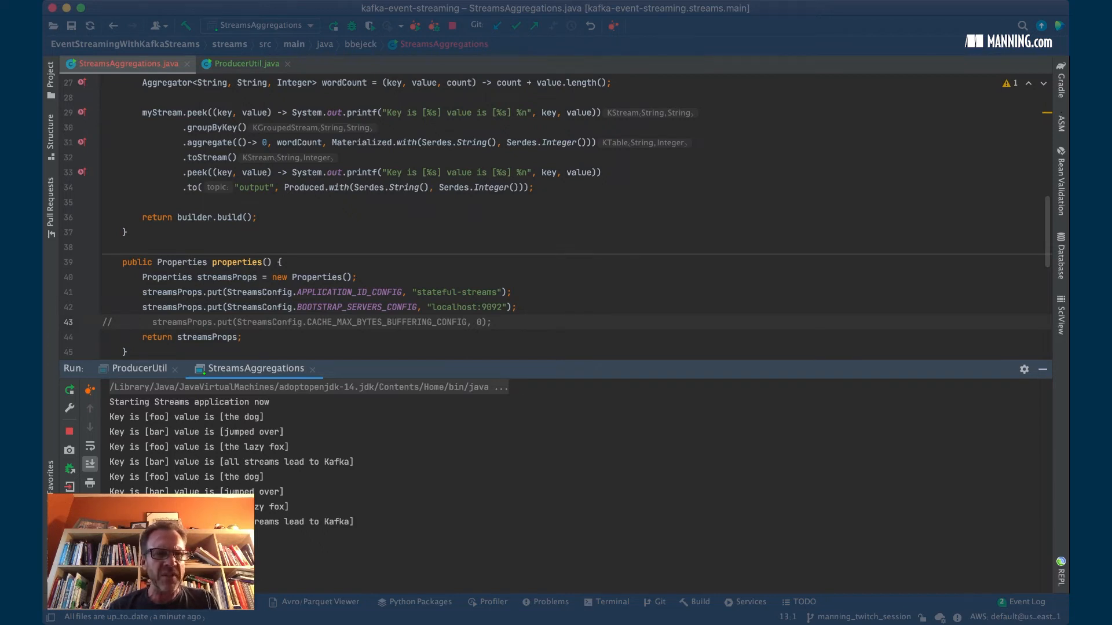
{"action": "left_click", "coordinate": [246, 62]}
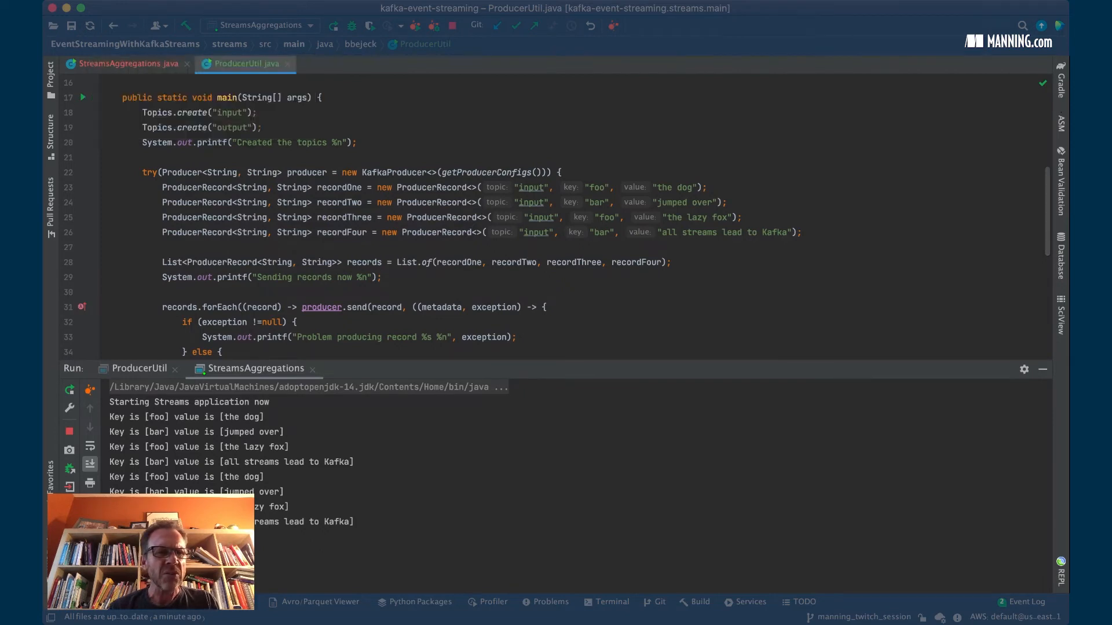
Run ProducerUtil so StreamsAggregations shows per-key totals like 133 and 252, then return to its code.
{"action": "left_click", "coordinate": [258, 25]}
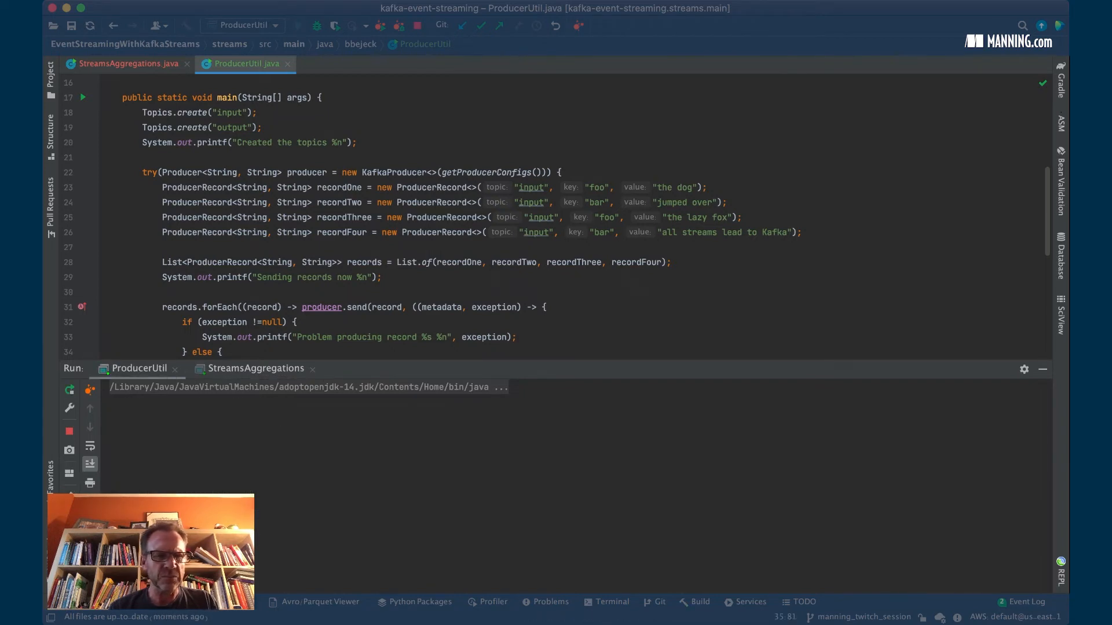
{"action": "left_click", "coordinate": [298, 26]}
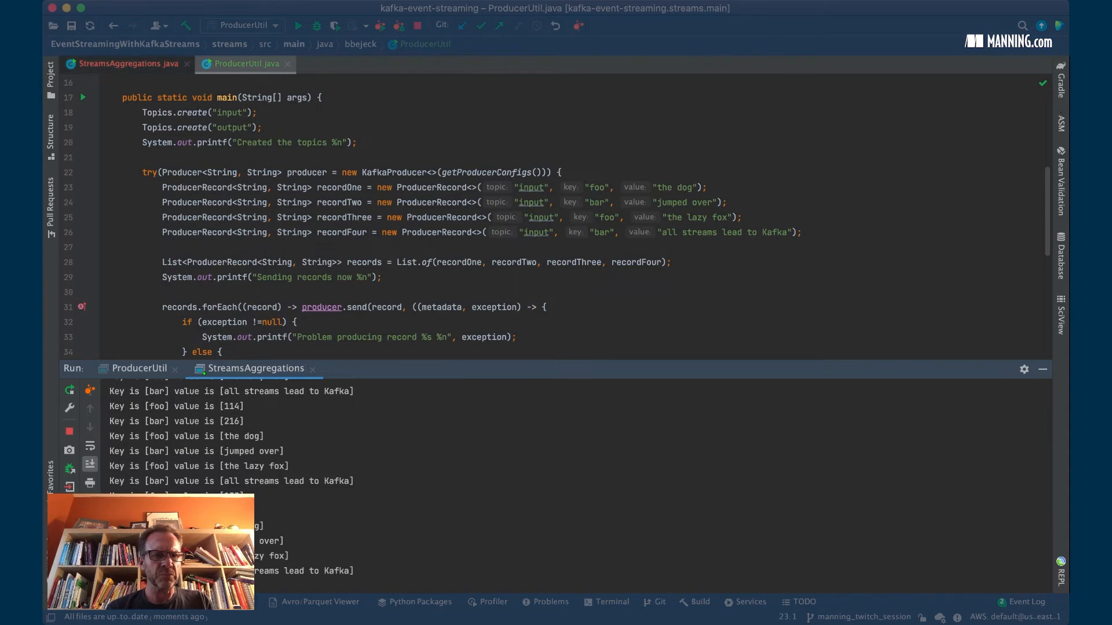
{"action": "left_click", "coordinate": [124, 62]}
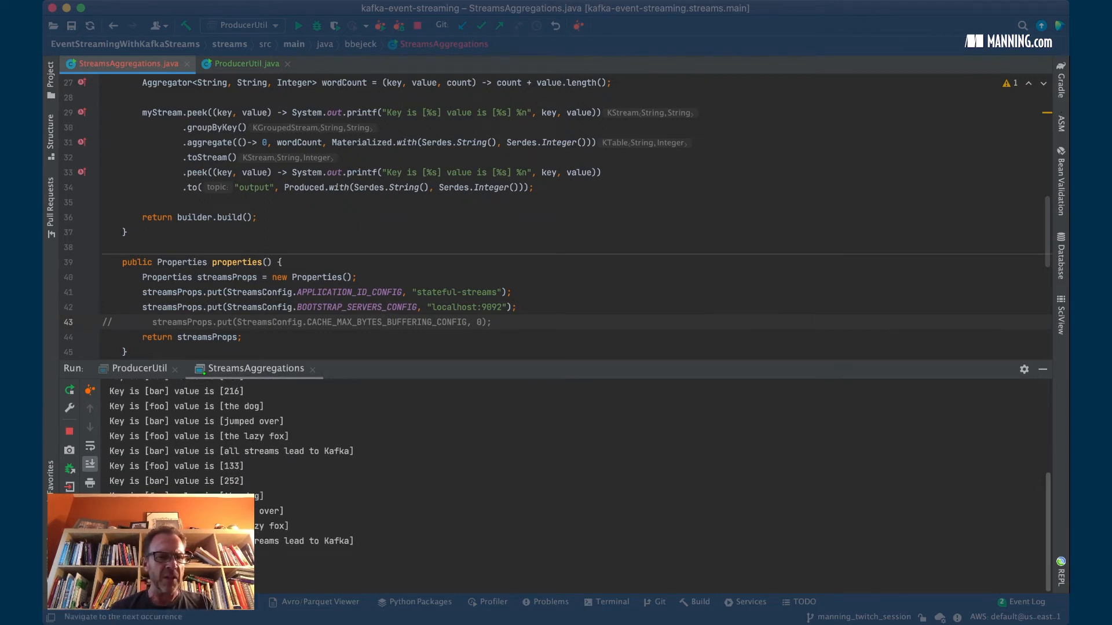
Insert .windowedBy(TimeWindows.of(Duration.ofMillis())) after groupByKey, leaving the duration empty.
{"action": "left_click", "coordinate": [68, 431]}
{"action": "type", "text": "."}
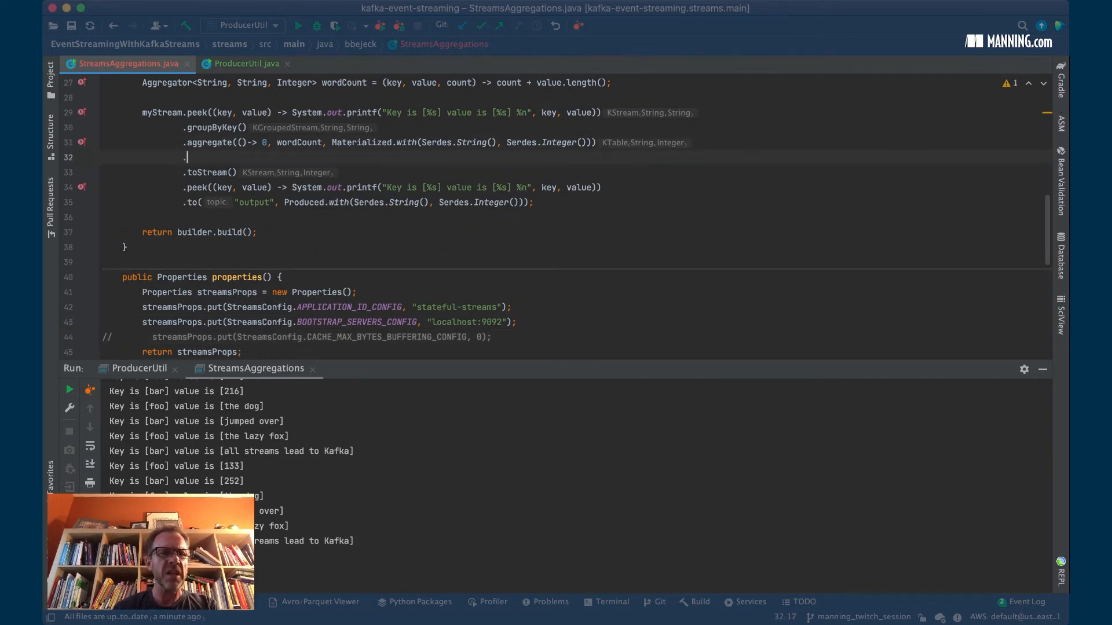
{"action": "key", "text": "Backspace"}
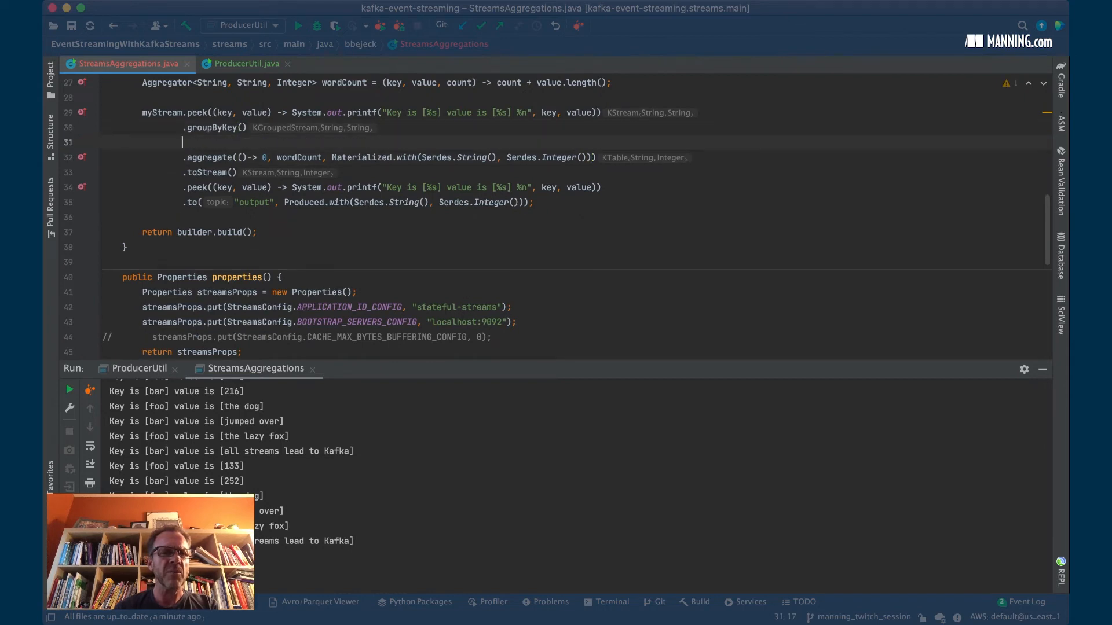
{"action": "type", "text": ".windowedBy("}
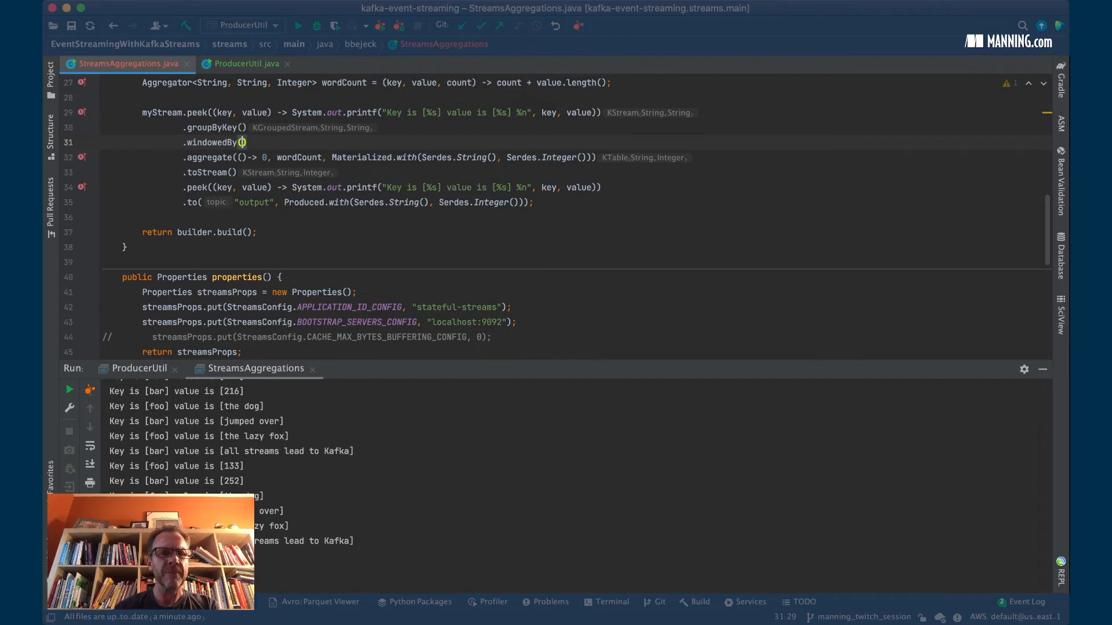
{"action": "type", "text": "TimeWindows."}
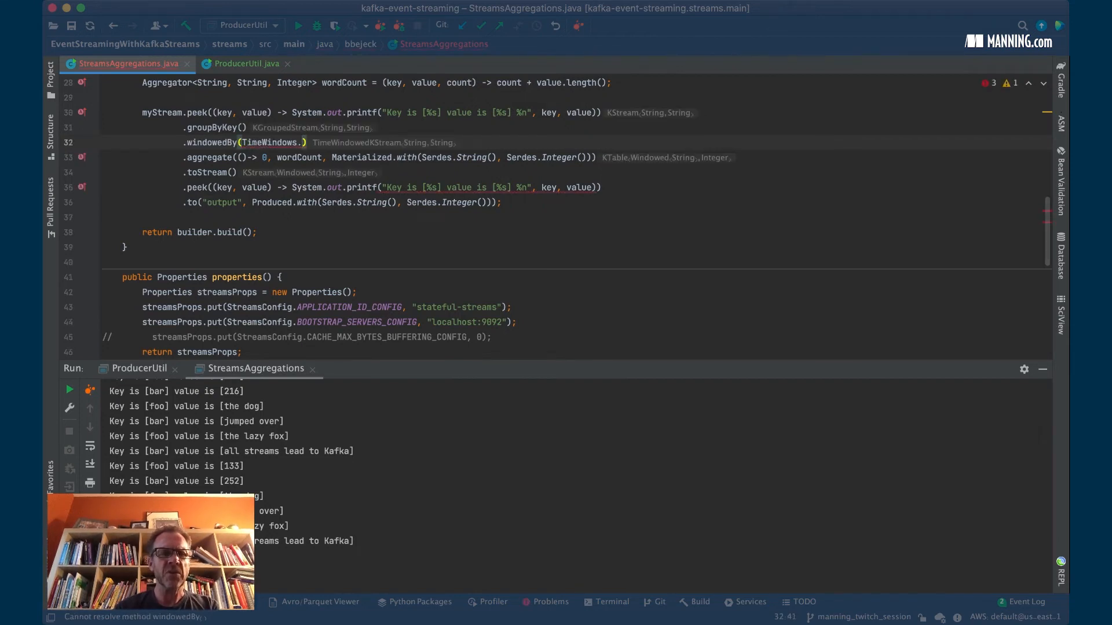
{"action": "type", "text": "of("}
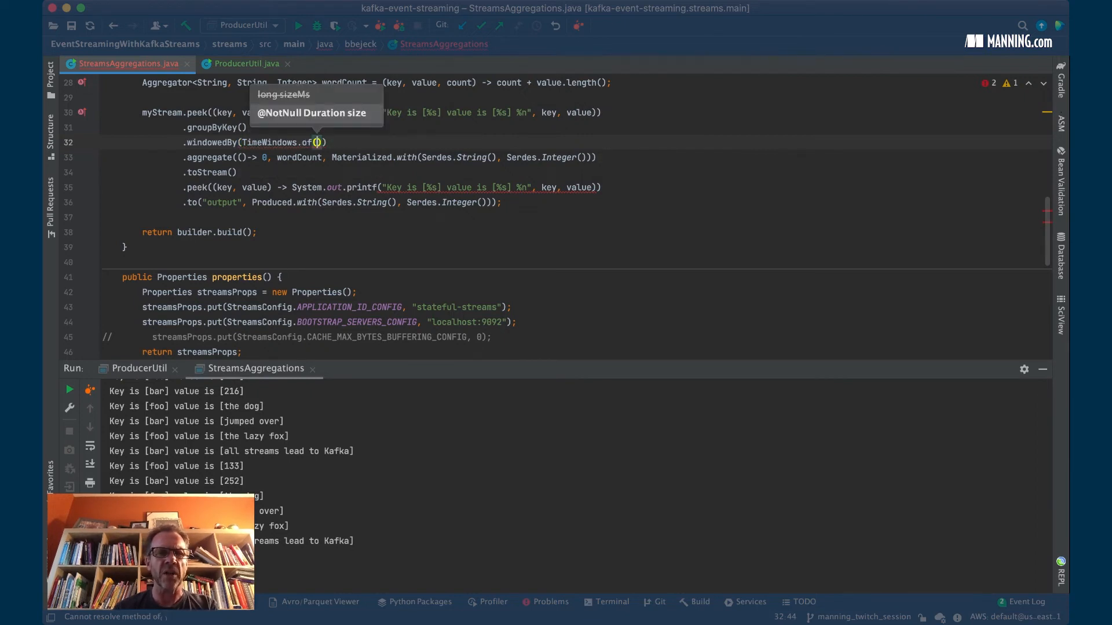
{"action": "type", "text": "s"}
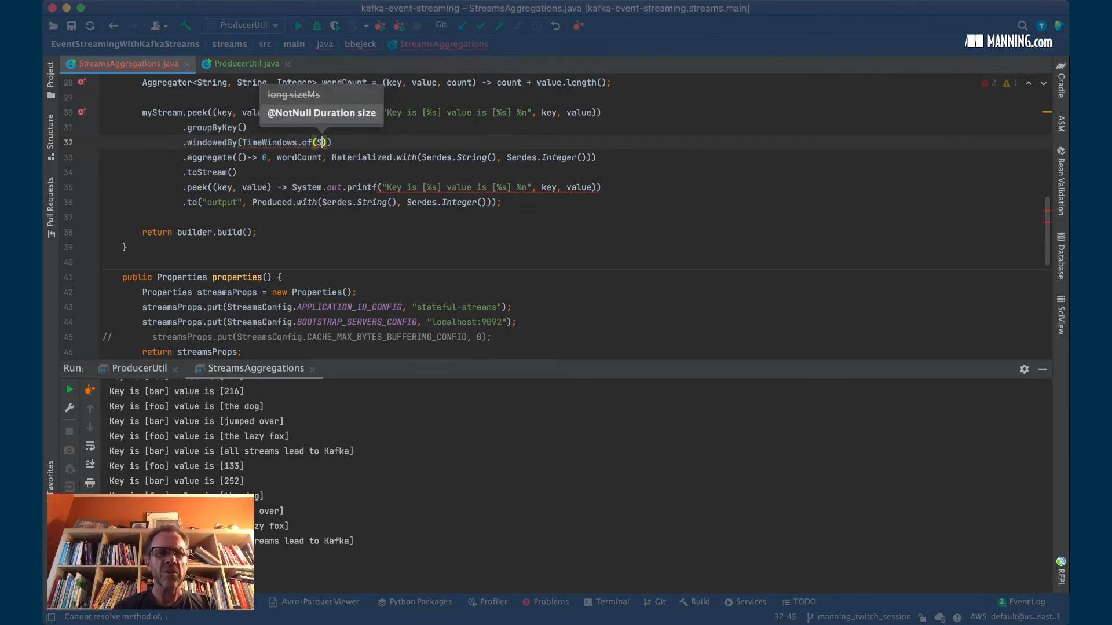
{"action": "type", "text": "Duration.ofMillis("}
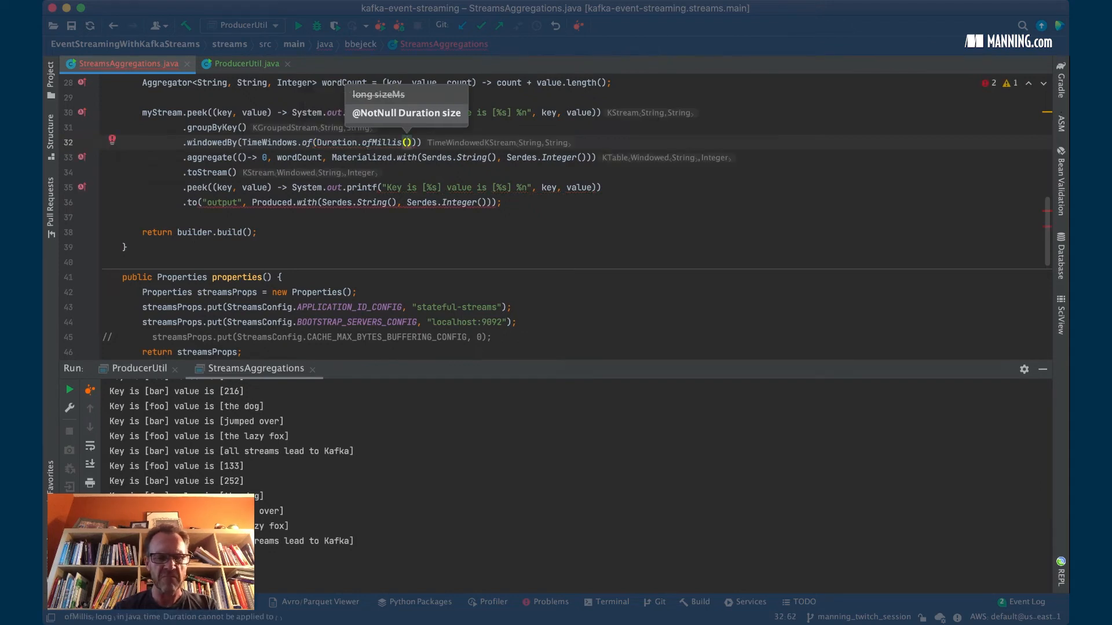
Set the window duration to 500 ms and start a .map step before the output, discarding a mistyped argument.
{"action": "type", "text": "500"}
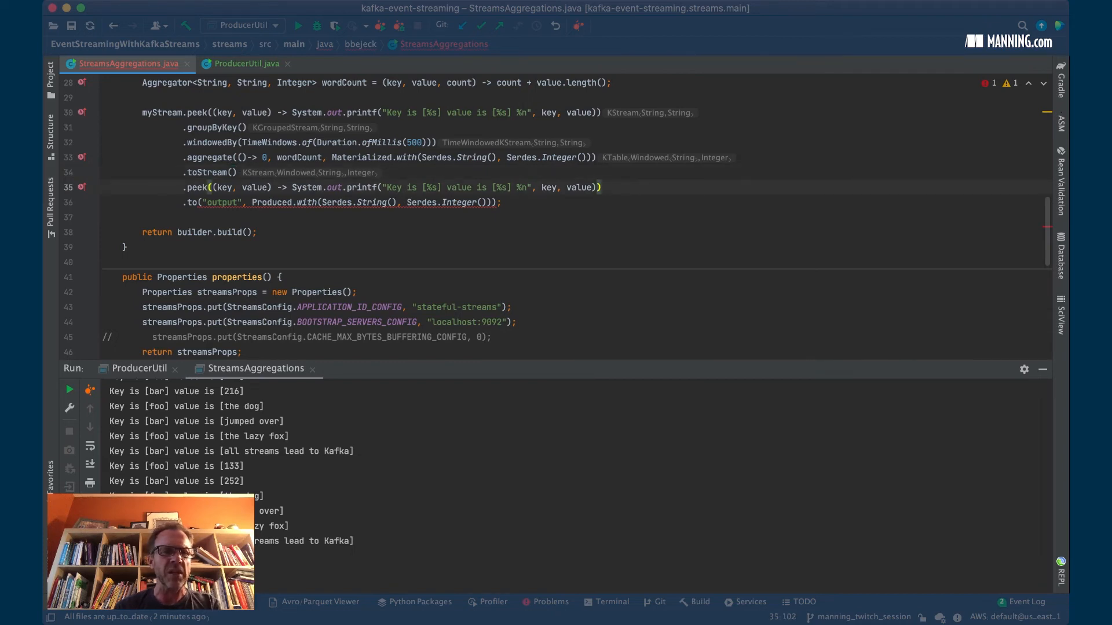
{"action": "type", "text": ".map("}
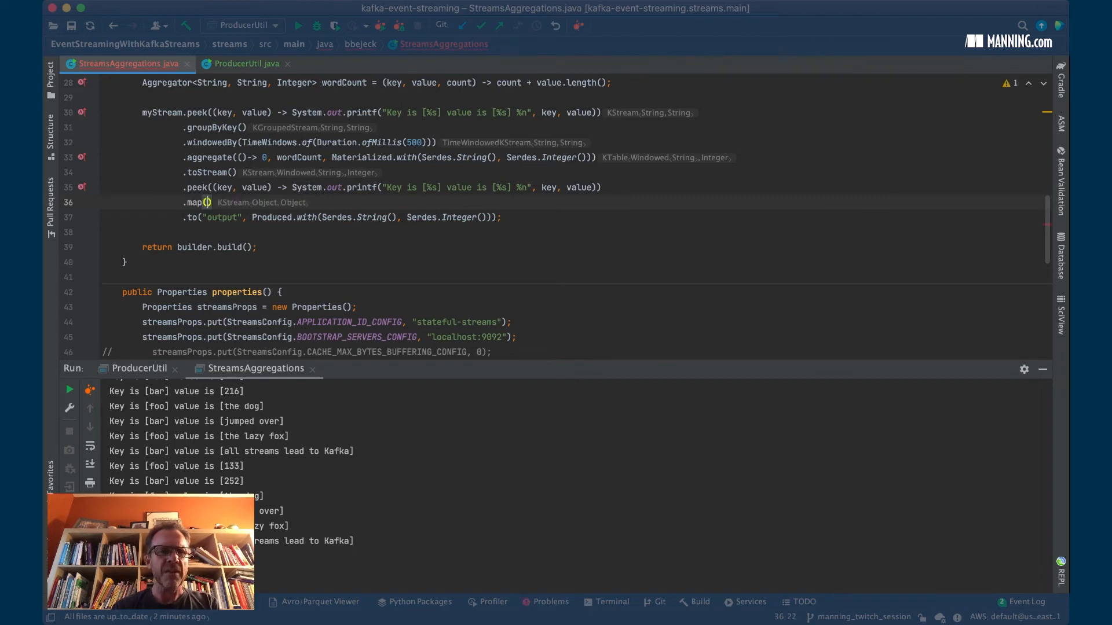
{"action": "type", "text": "s"}
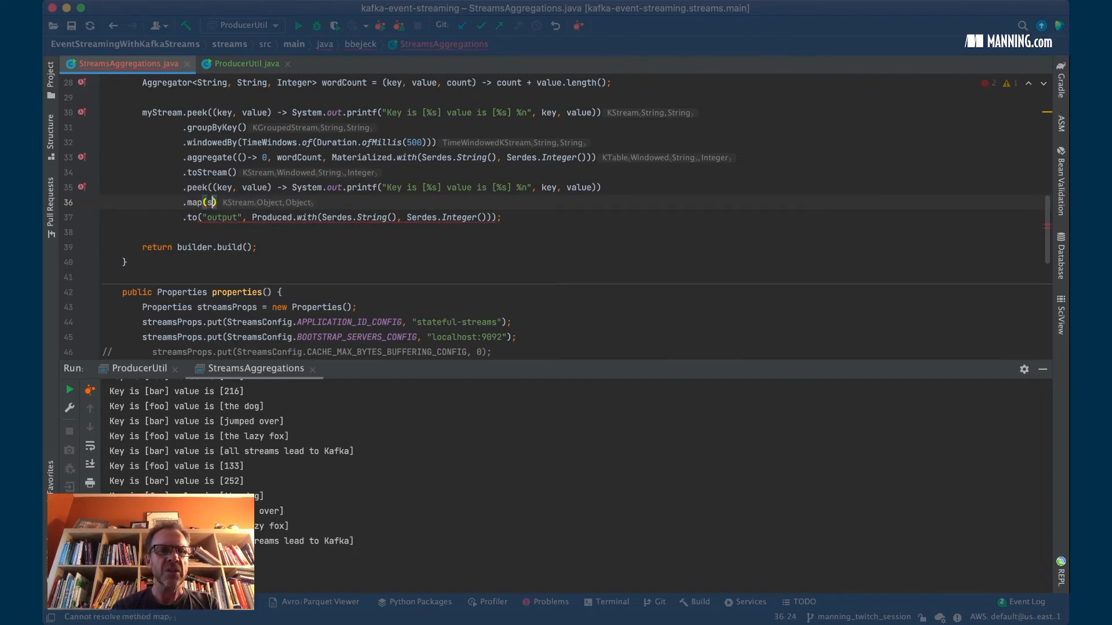
{"action": "type", "text": "windowKey"}
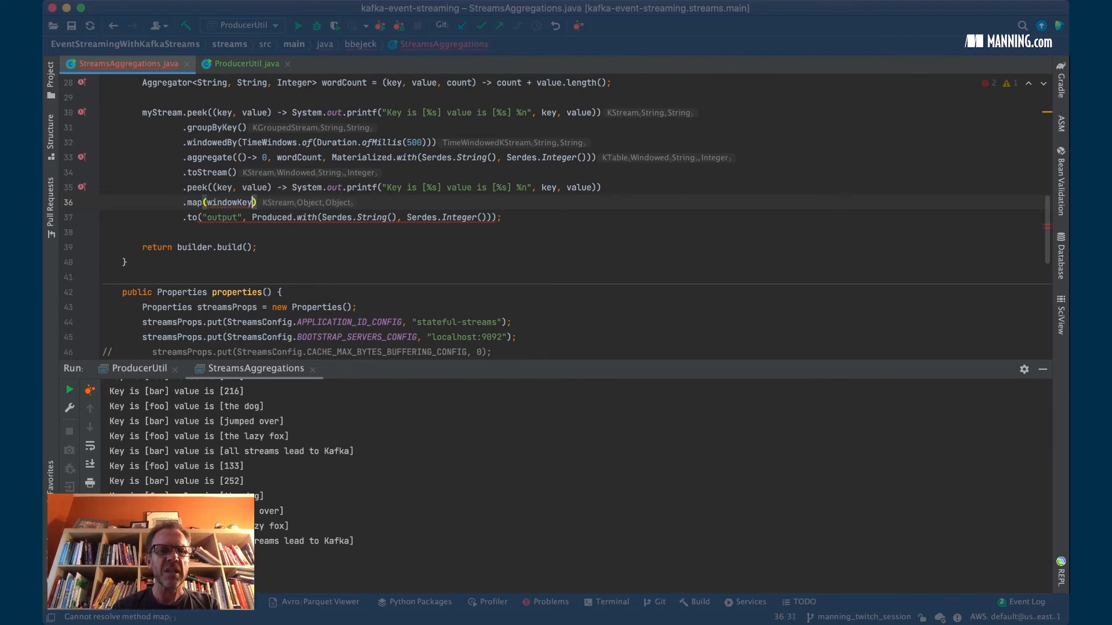
{"action": "type", "text": ","}
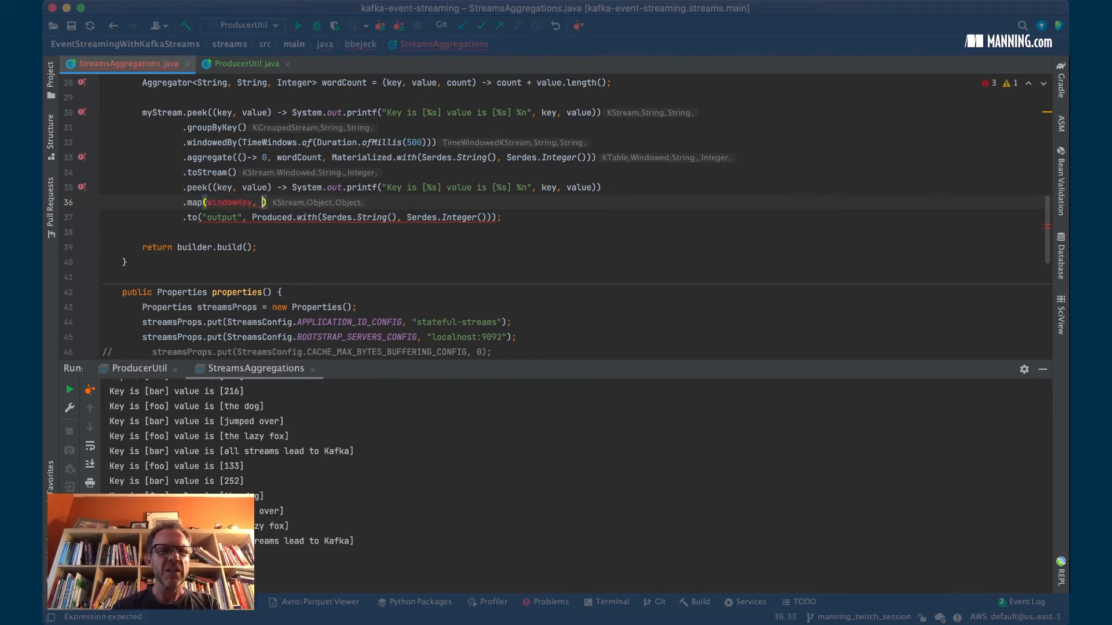
{"action": "key", "text": "Backspace"}
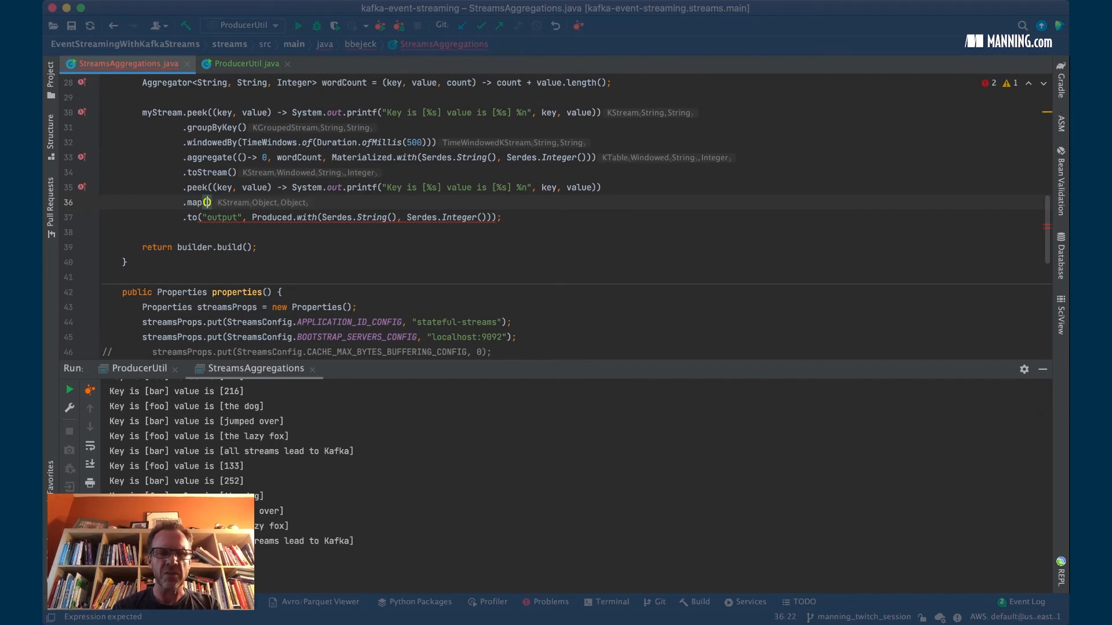
Complete the map as (windowKey, value) -> KeyValue.pair(windowKey.key(), value).
{"action": "type", "text": "windowKey,"}
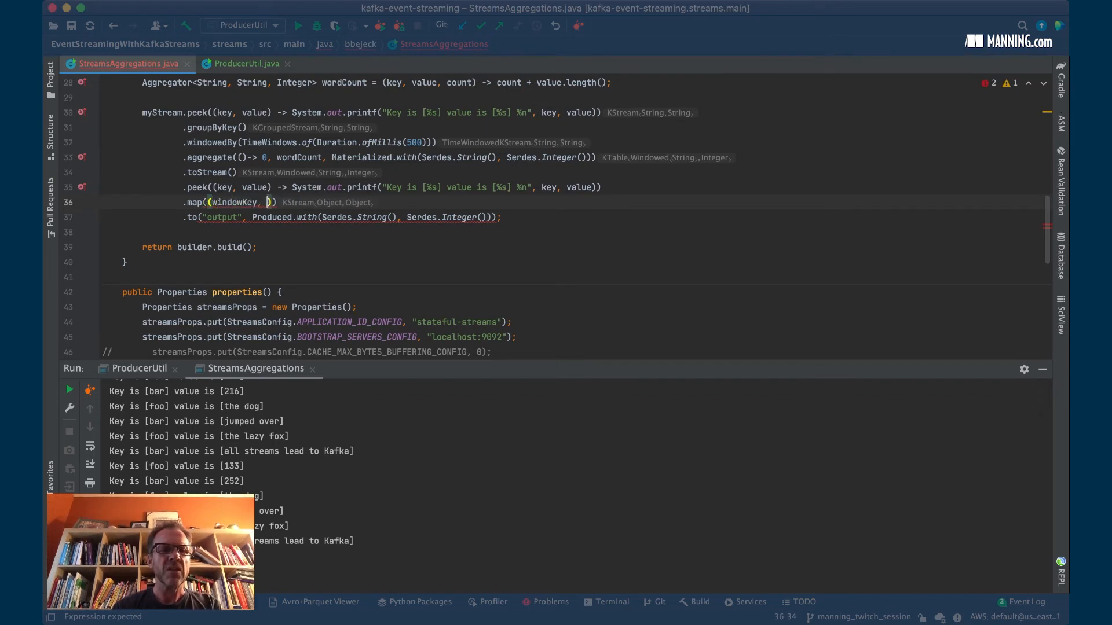
{"action": "type", "text": "value)"}
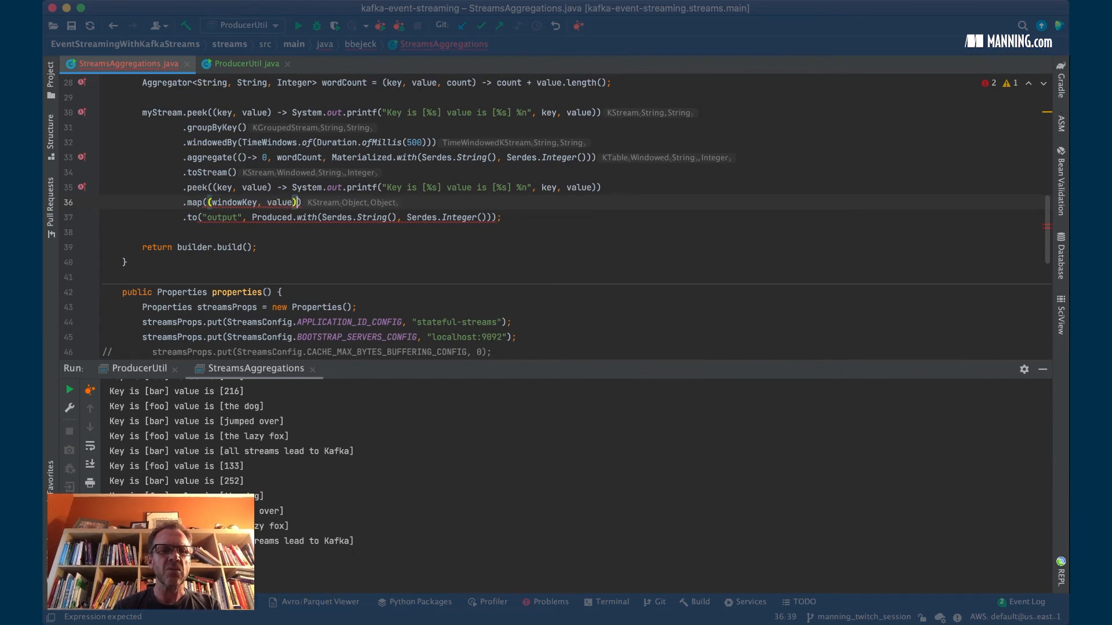
{"action": "type", "text": "->"}
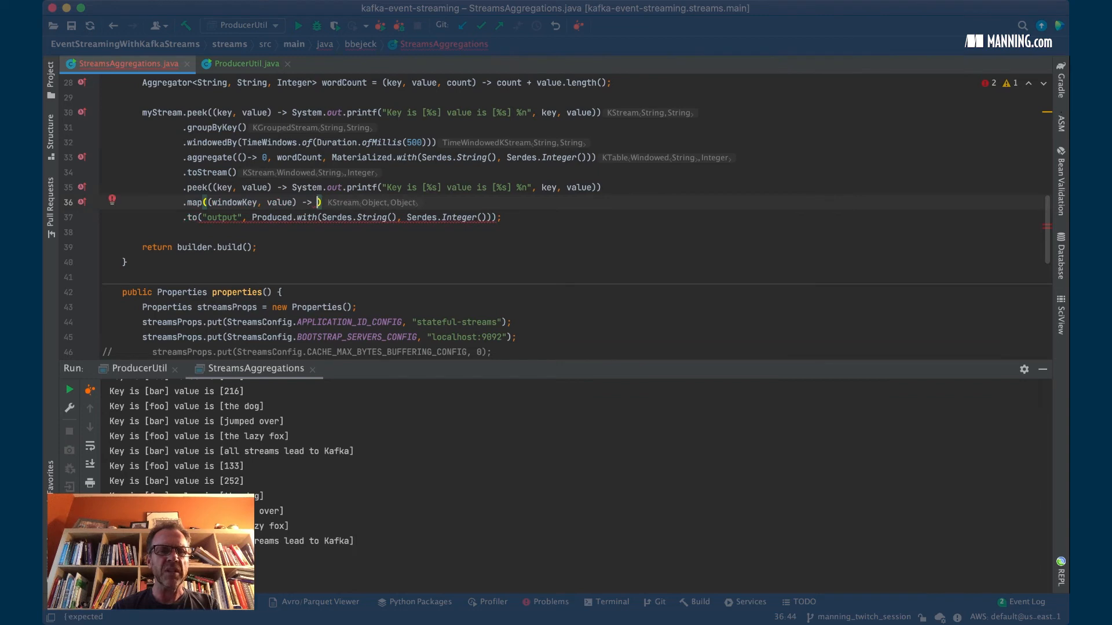
{"action": "type", "text": "KeyValue"}
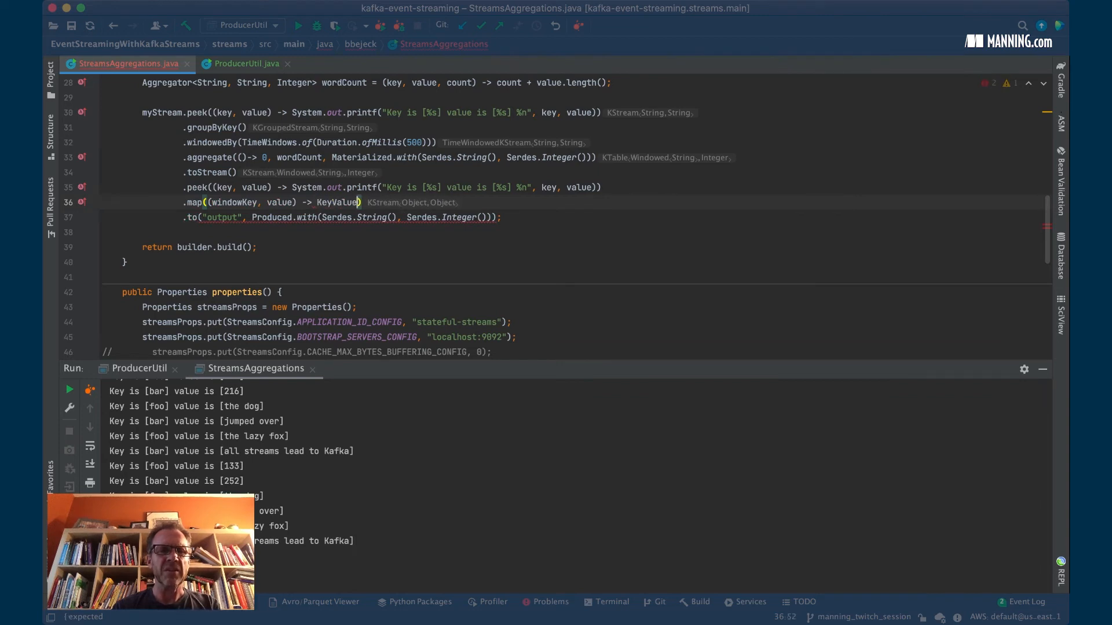
{"action": "type", "text": ".pair(windowKey.key("}
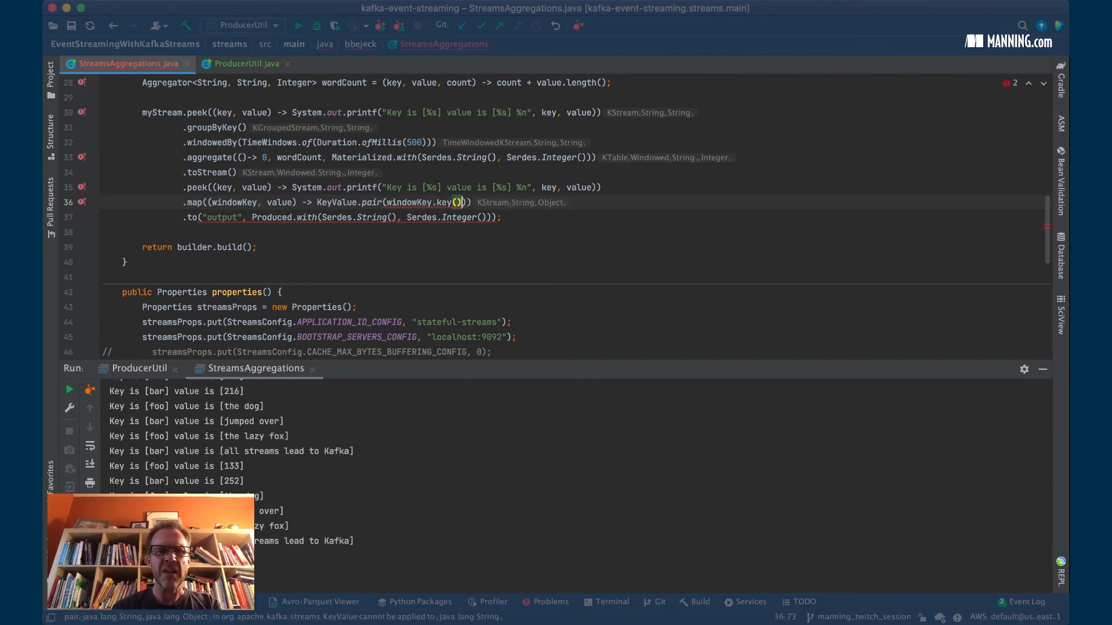
{"action": "type", "text": ","}
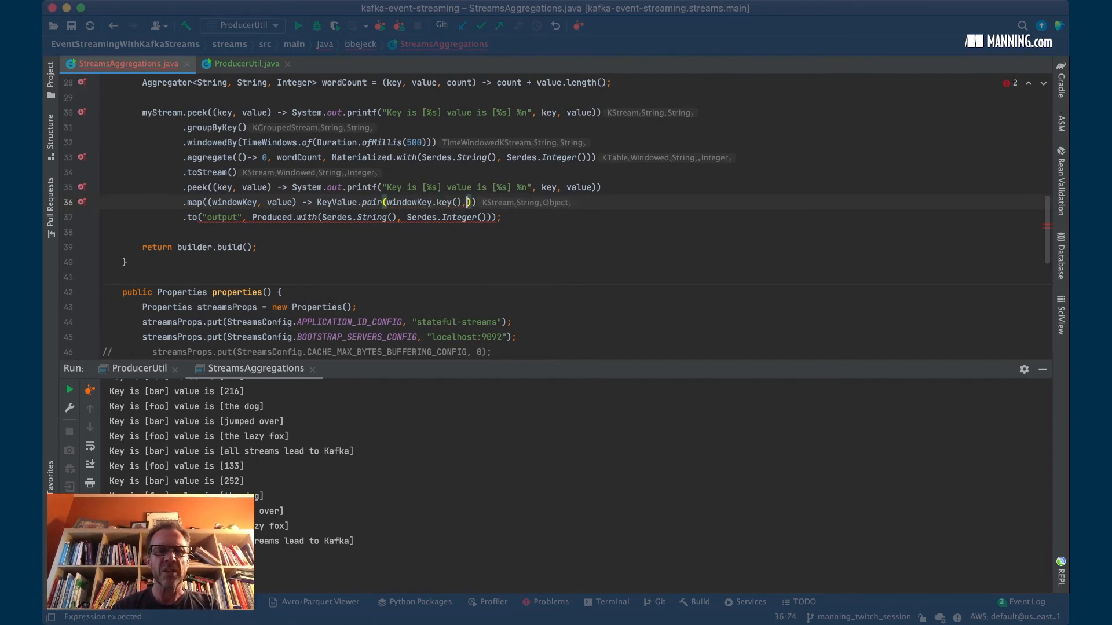
{"action": "type", "text": "value"}
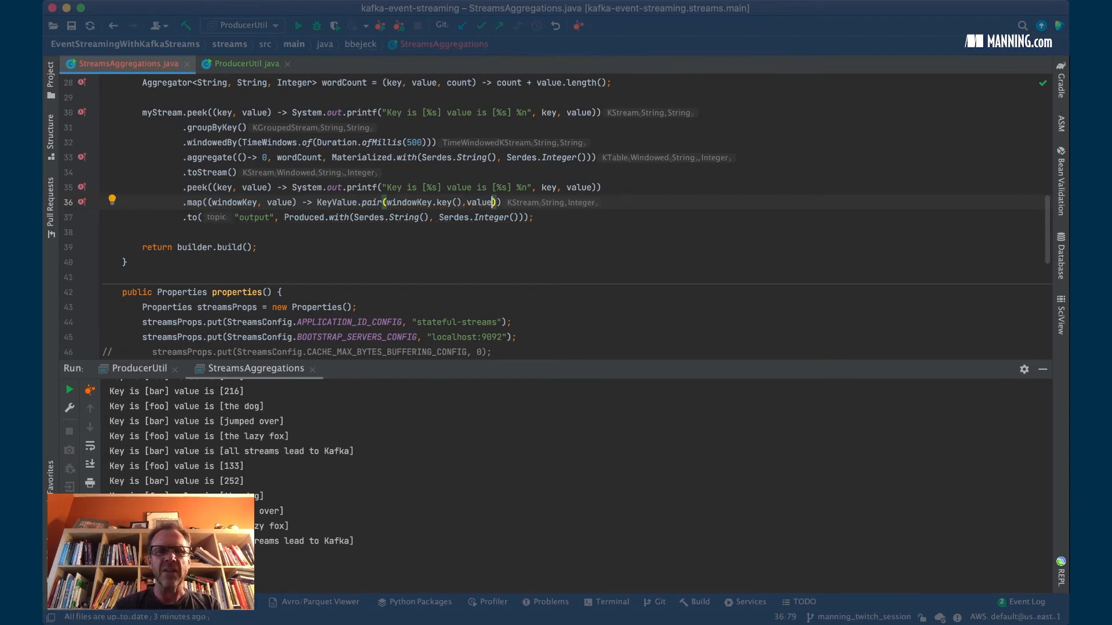
{"action": "left_click", "coordinate": [725, 232]}
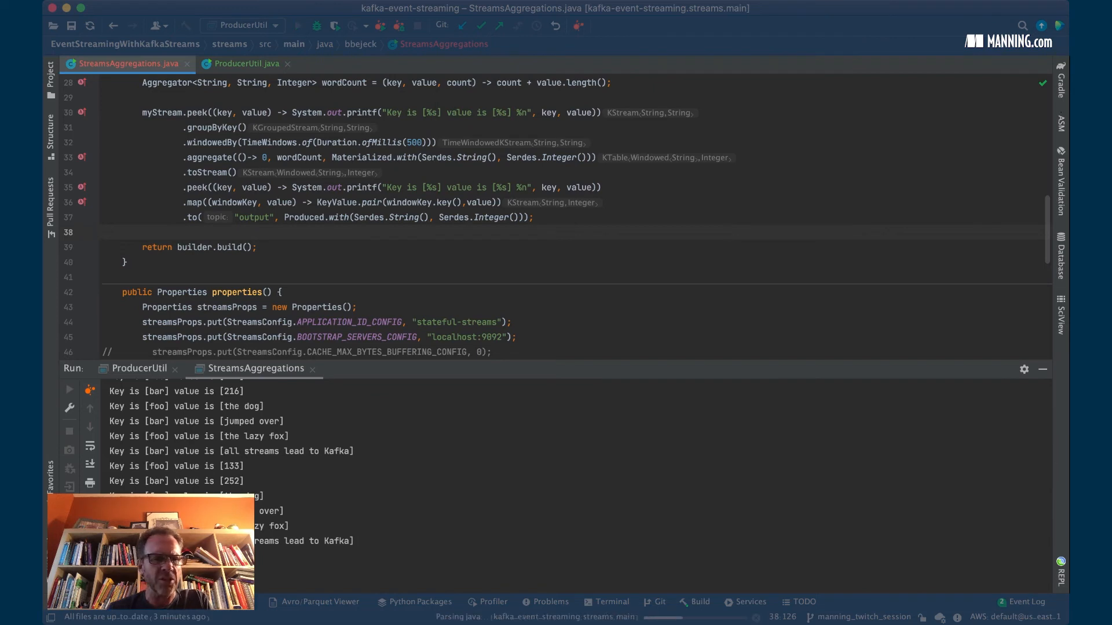
Produce four more records and relaunch StreamsAggregations so it prints 'Starting Streams application now'.
{"action": "left_click", "coordinate": [68, 389]}
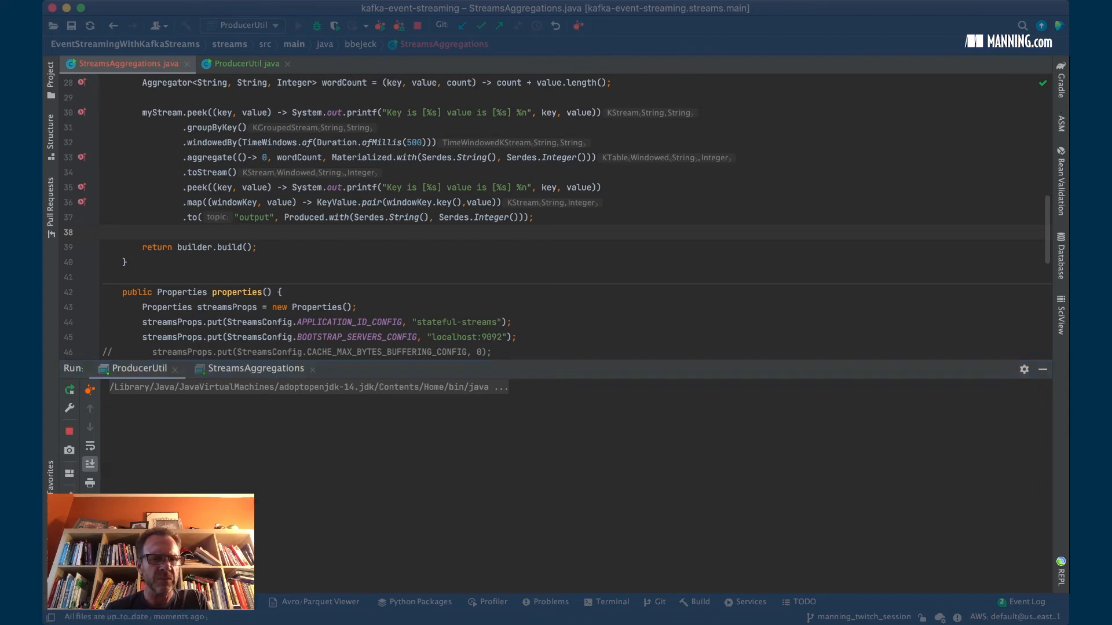
{"action": "left_click", "coordinate": [68, 389]}
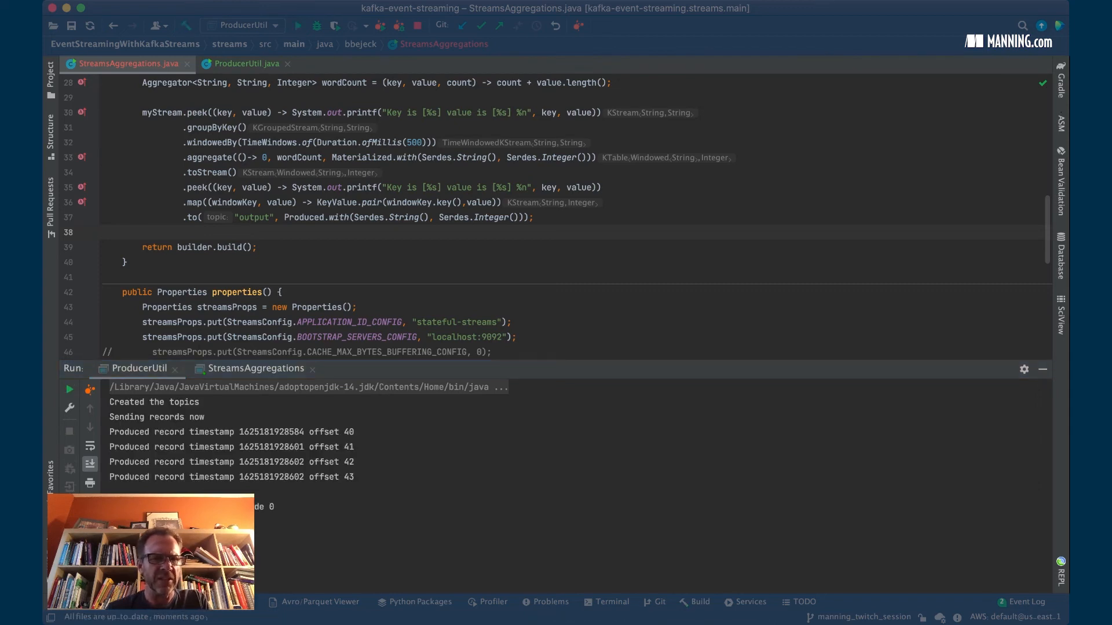
{"action": "left_click", "coordinate": [254, 368]}
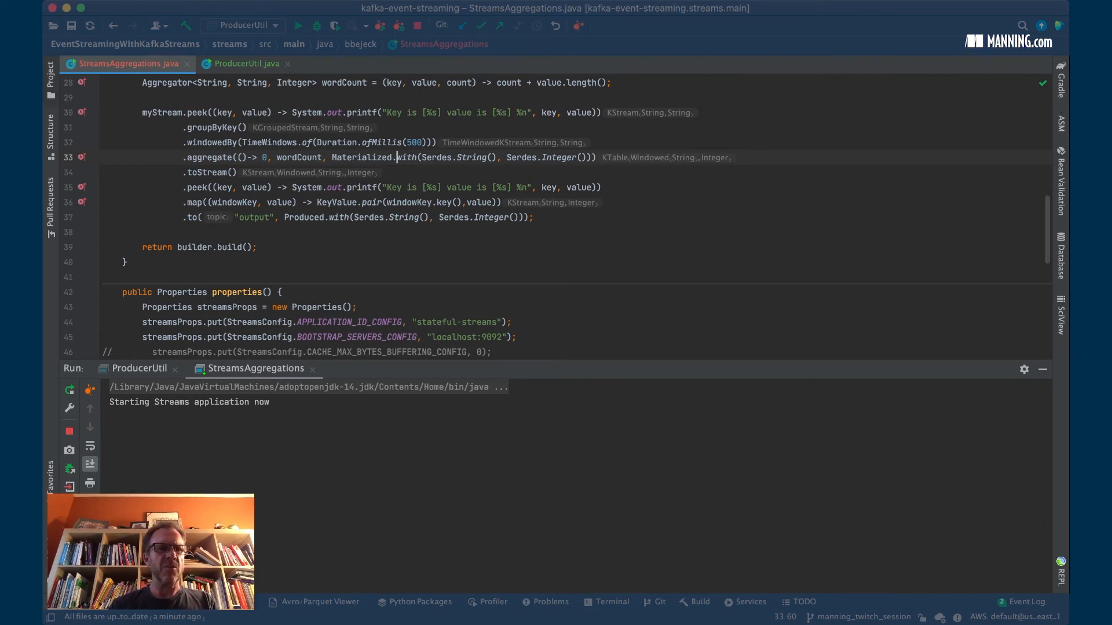
Navigate to the Stores class in the kafka-streams 2.8.0 library sources.
{"action": "left_click", "coordinate": [50, 73]}
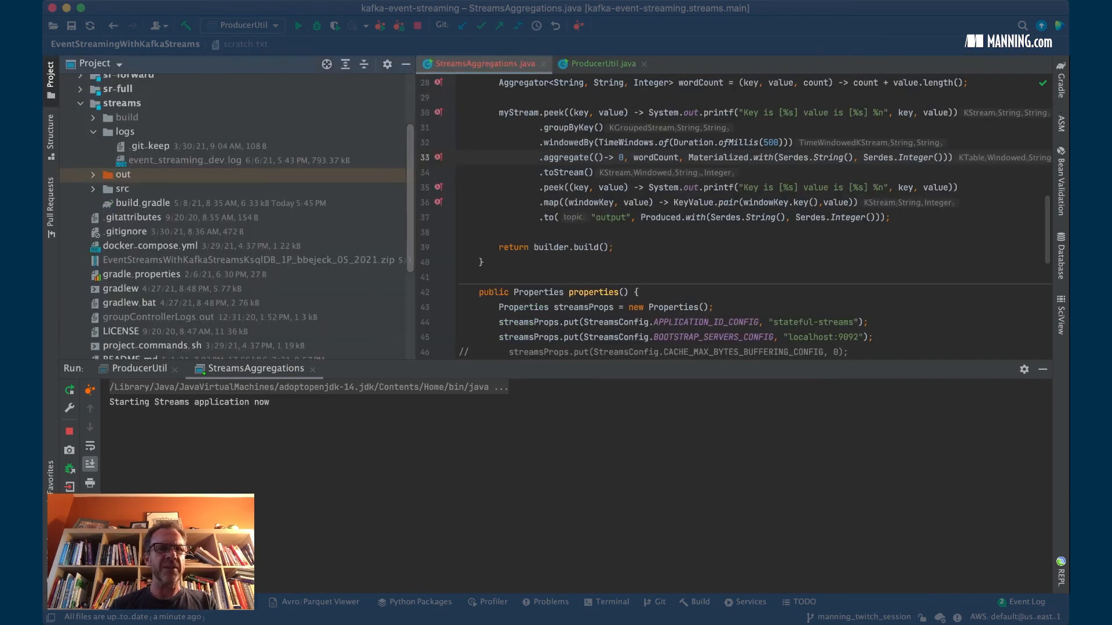
{"action": "left_click", "coordinate": [50, 75]}
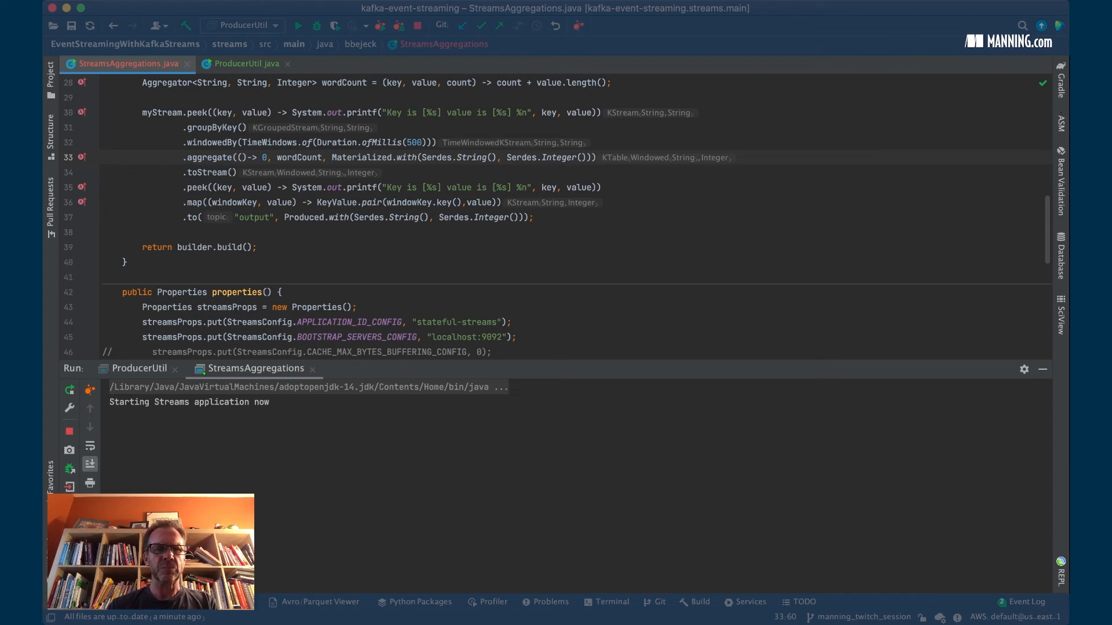
{"action": "type", "text": "<s"}
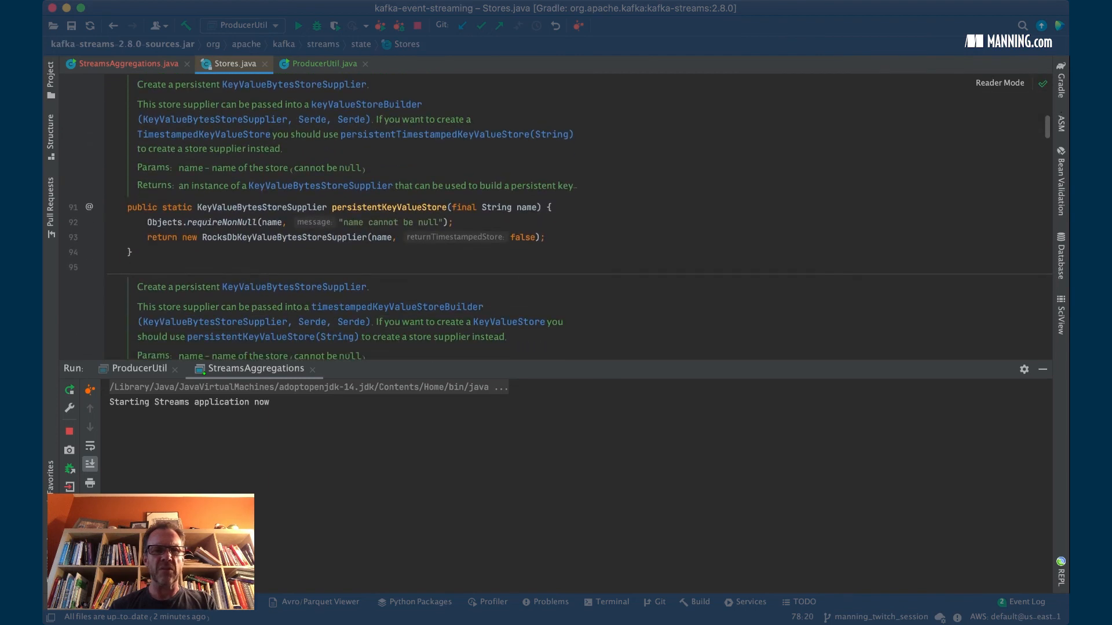
Read Stores' store suppliers and KTableMaterializedValueGetterSupplier, then return to StreamsAggregations.
{"action": "scroll", "scroll_direction": "down", "scroll_amount": 3}
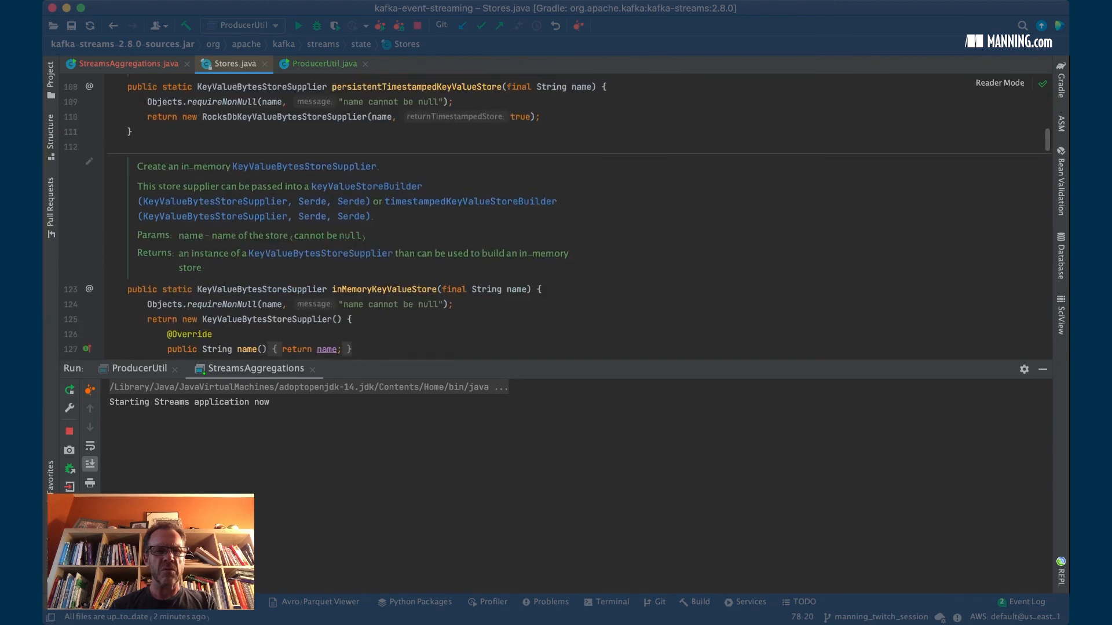
{"action": "scroll", "scroll_direction": "down", "scroll_amount": 3}
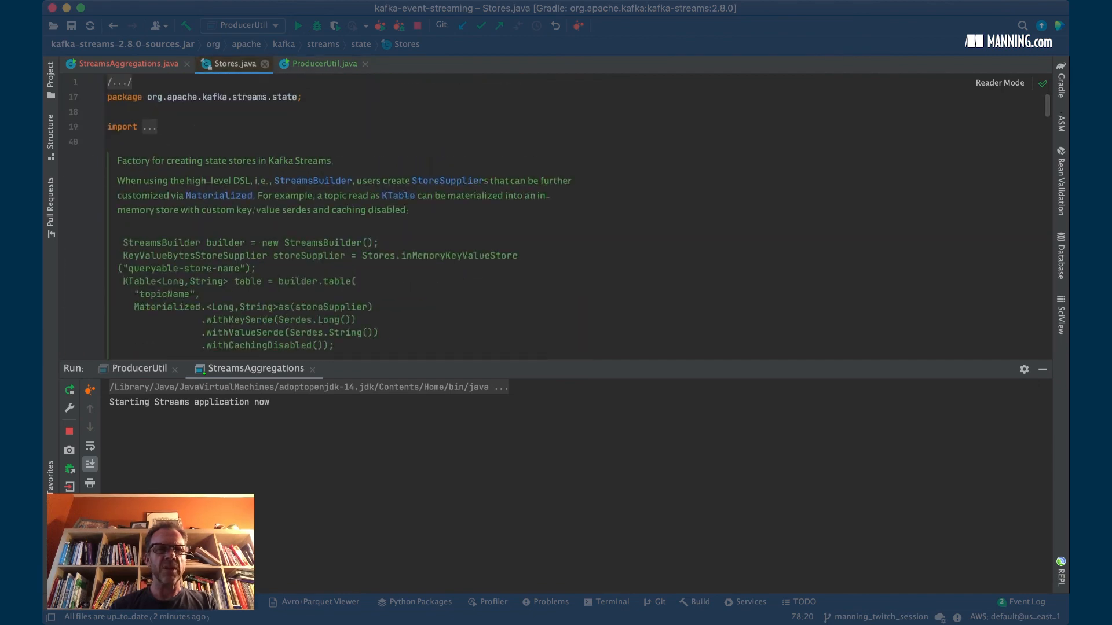
{"action": "left_click", "coordinate": [266, 63]}
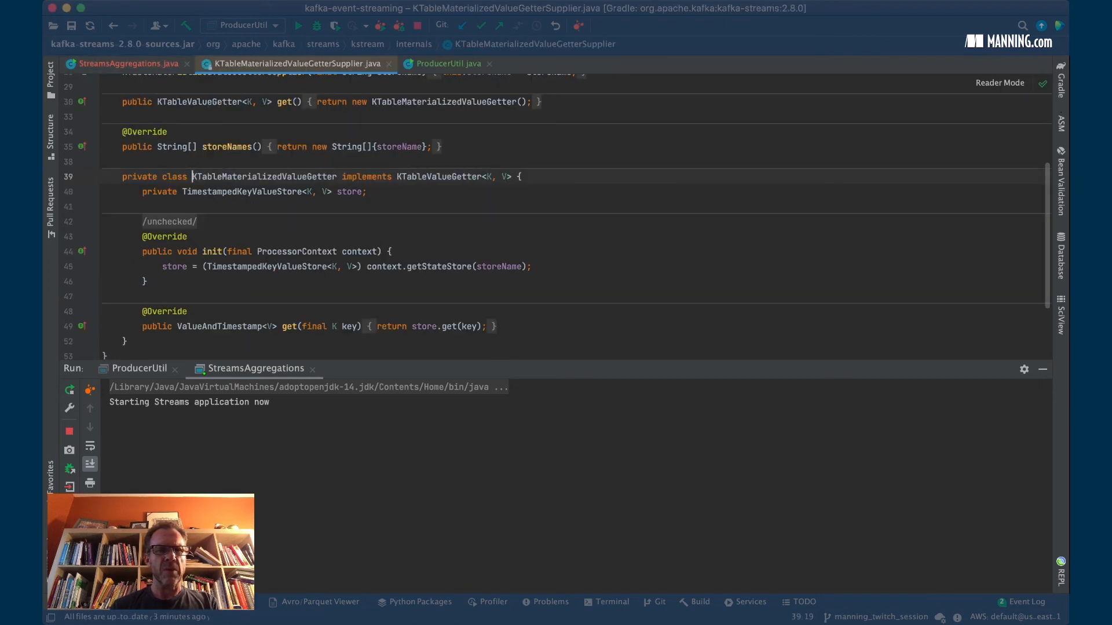
{"action": "scroll", "scroll_direction": "down", "scroll_amount": 3}
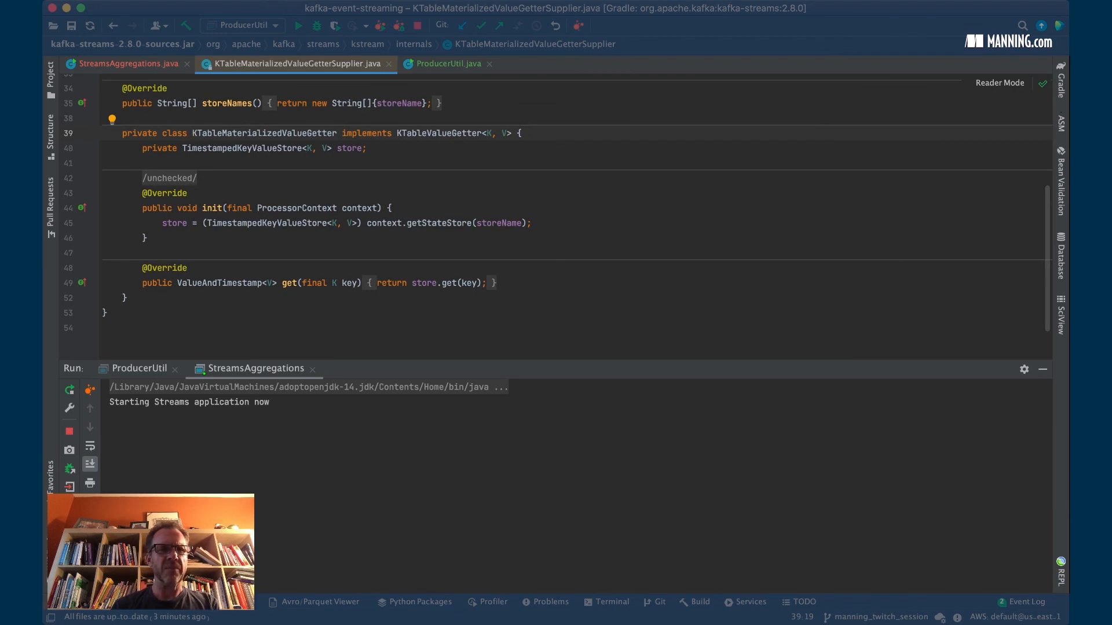
{"action": "left_click", "coordinate": [127, 62]}
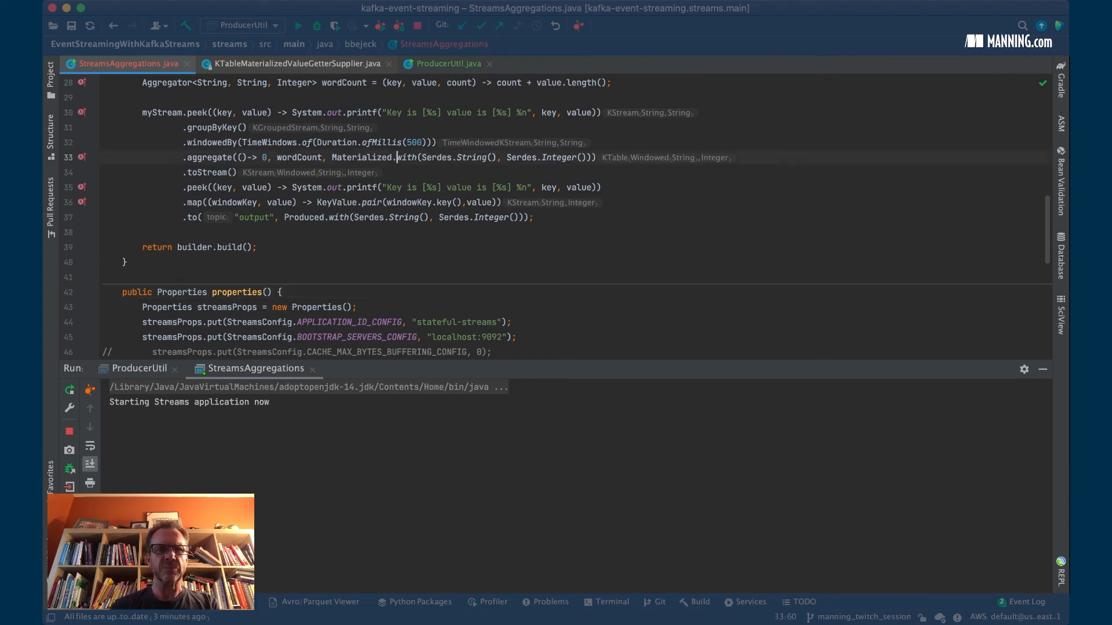
{"action": "type", "text": "<Key>"}
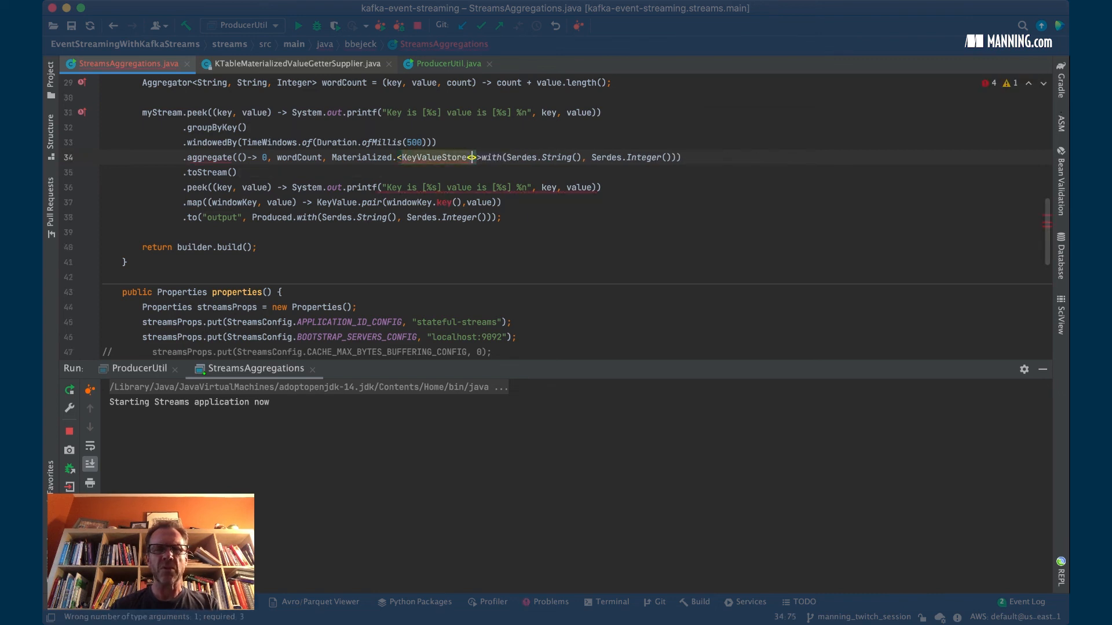
{"action": "type", "text": "<String,"}
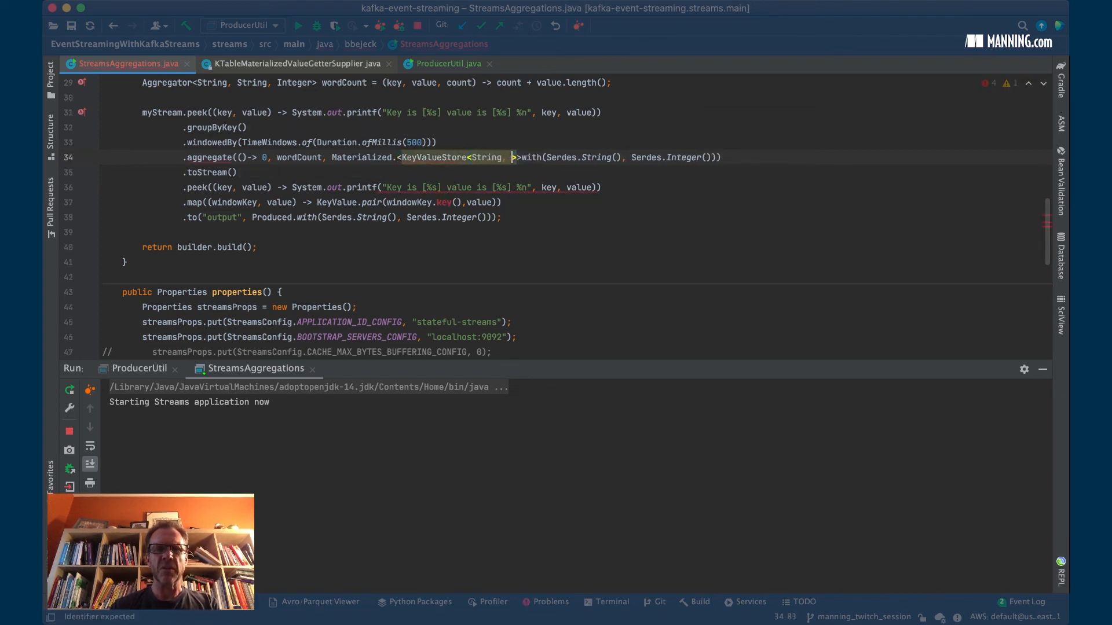
{"action": "type", "text": "By"}
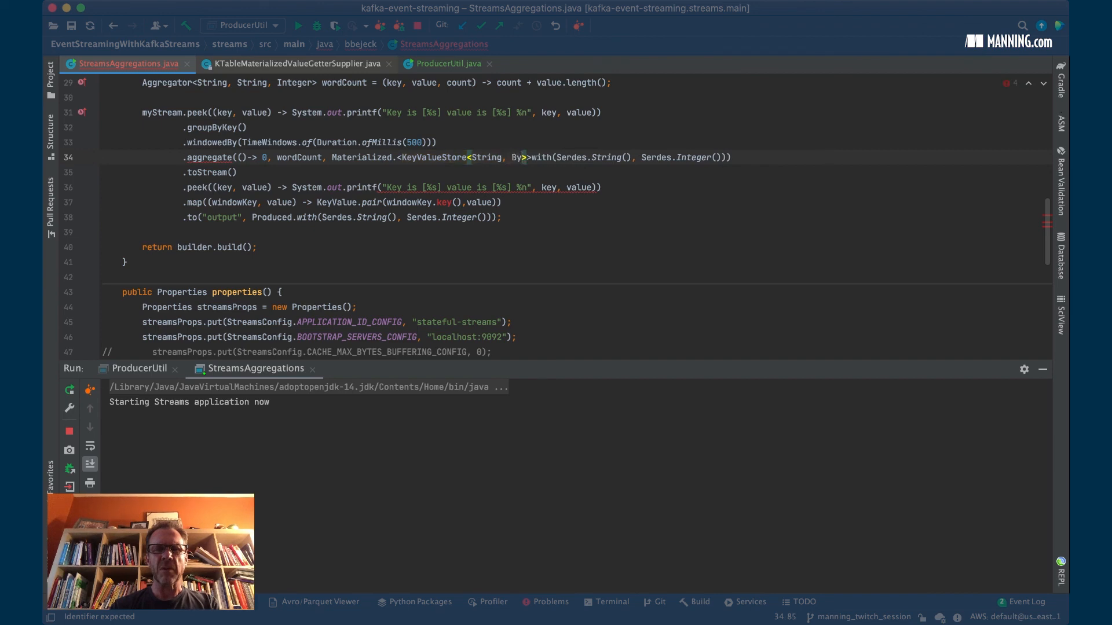
{"action": "type", "text": "tes"}
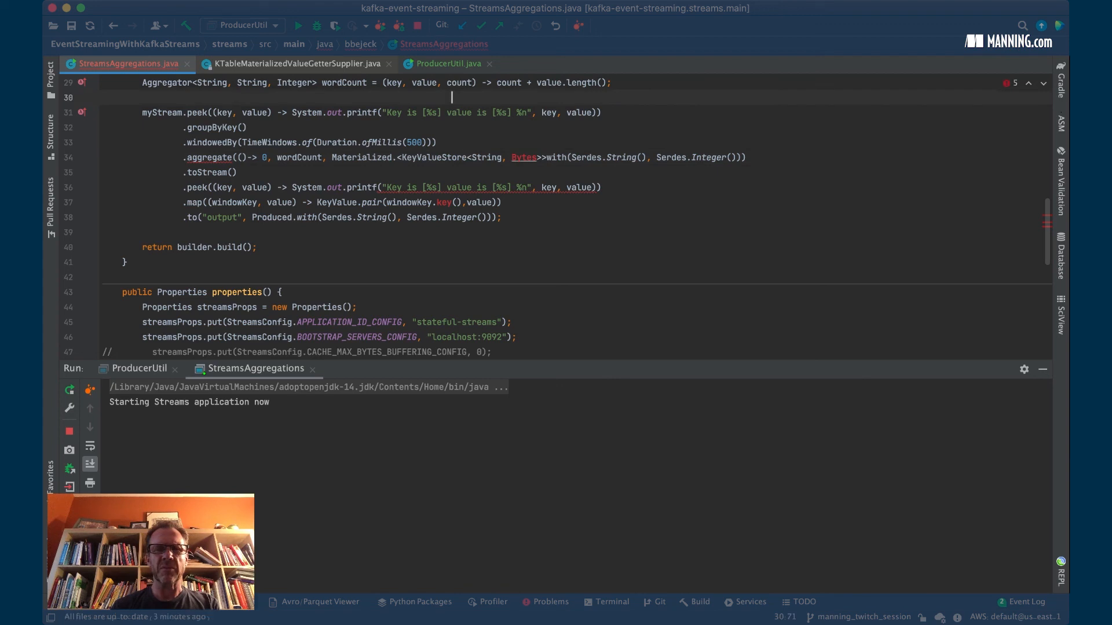
{"action": "double_click", "coordinate": [523, 157]}
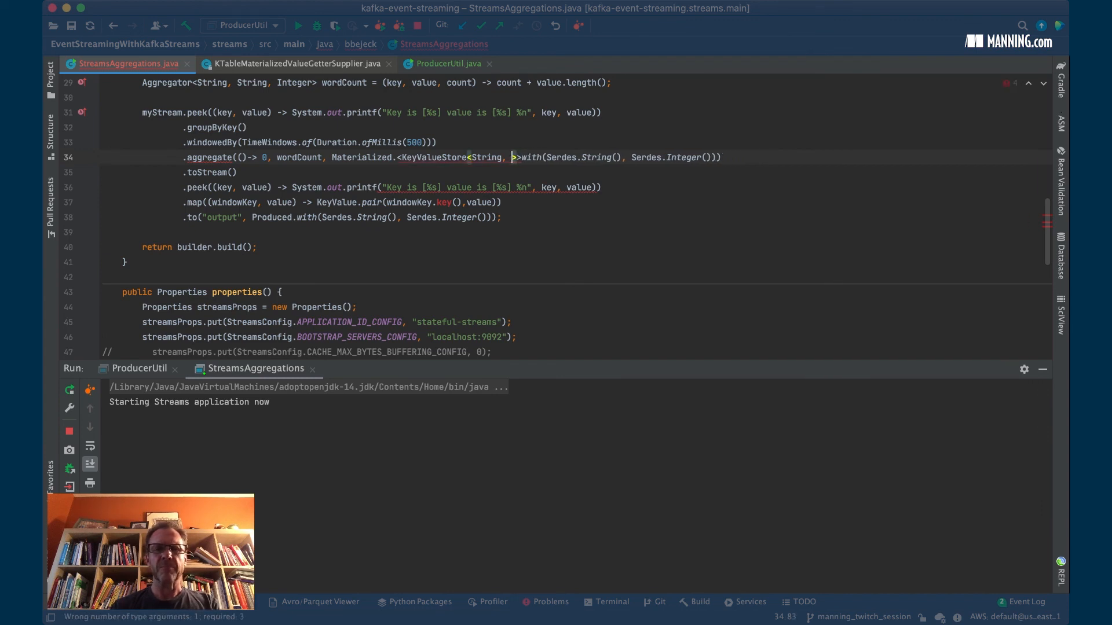
{"action": "type", "text": "Byte"}
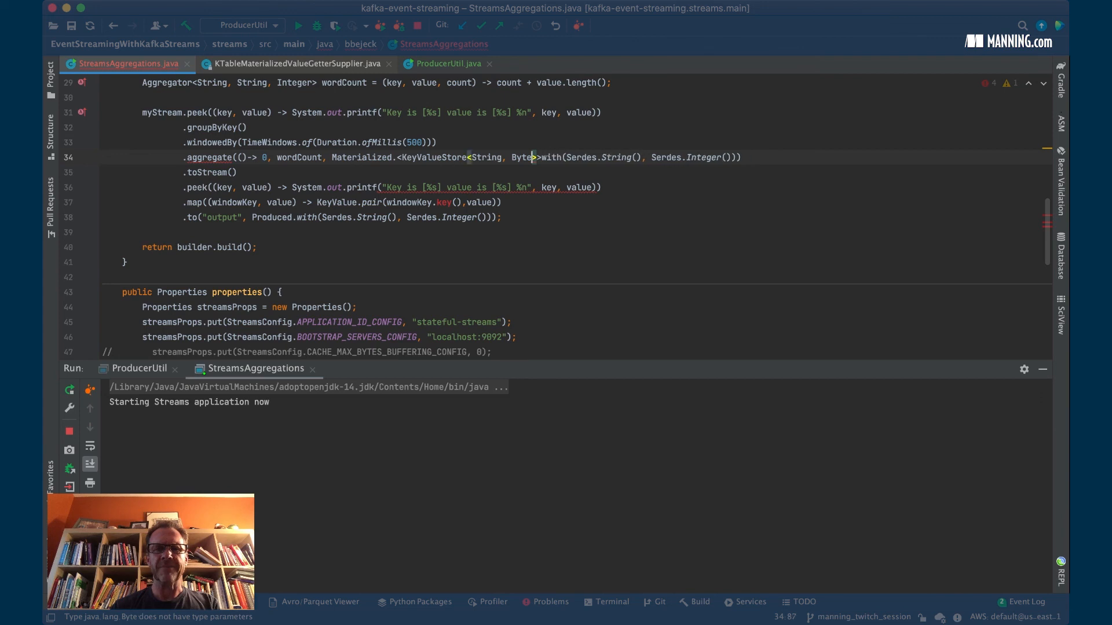
{"action": "key", "text": "Backspace"}
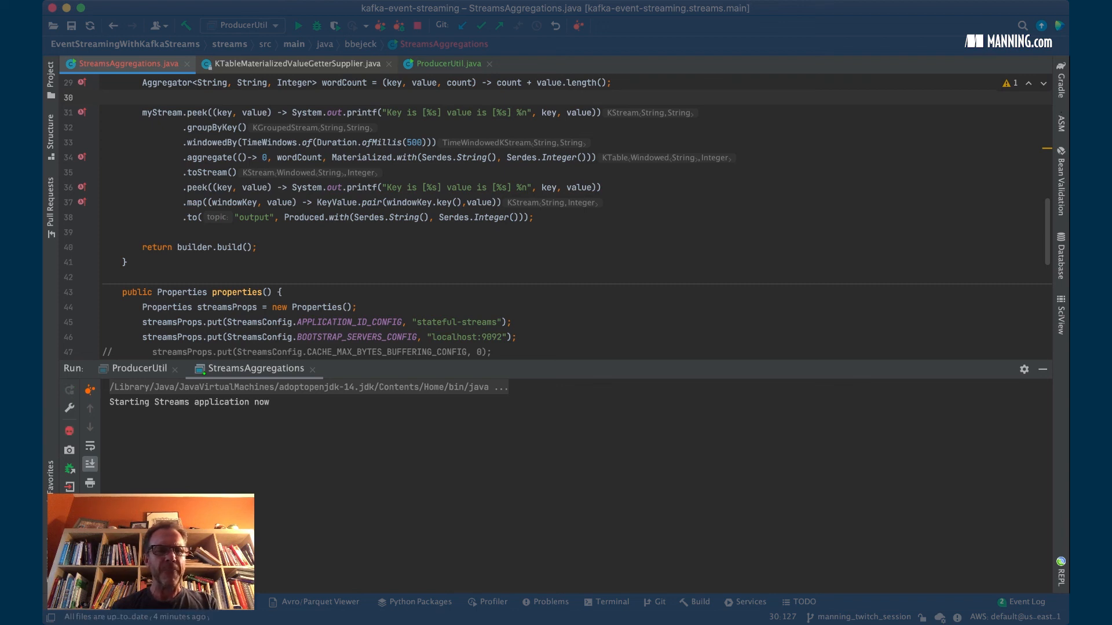
Stop the running Streams application (exit code 130) and close the KTableMaterializedValueGetterSupplier file.
{"action": "left_click", "coordinate": [69, 431]}
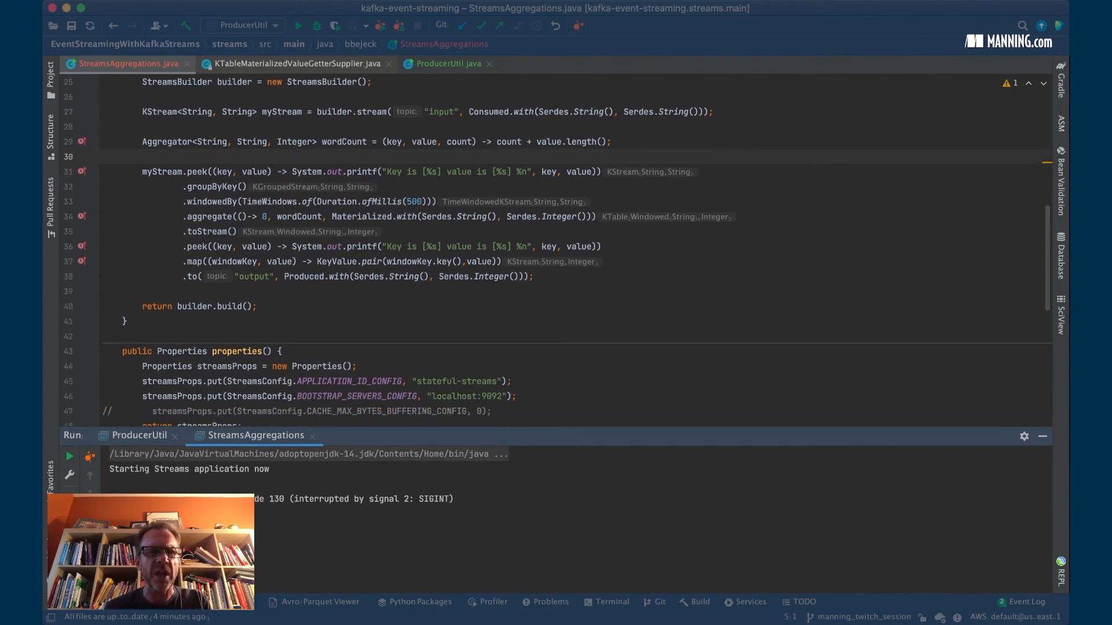
{"action": "left_click", "coordinate": [389, 62]}
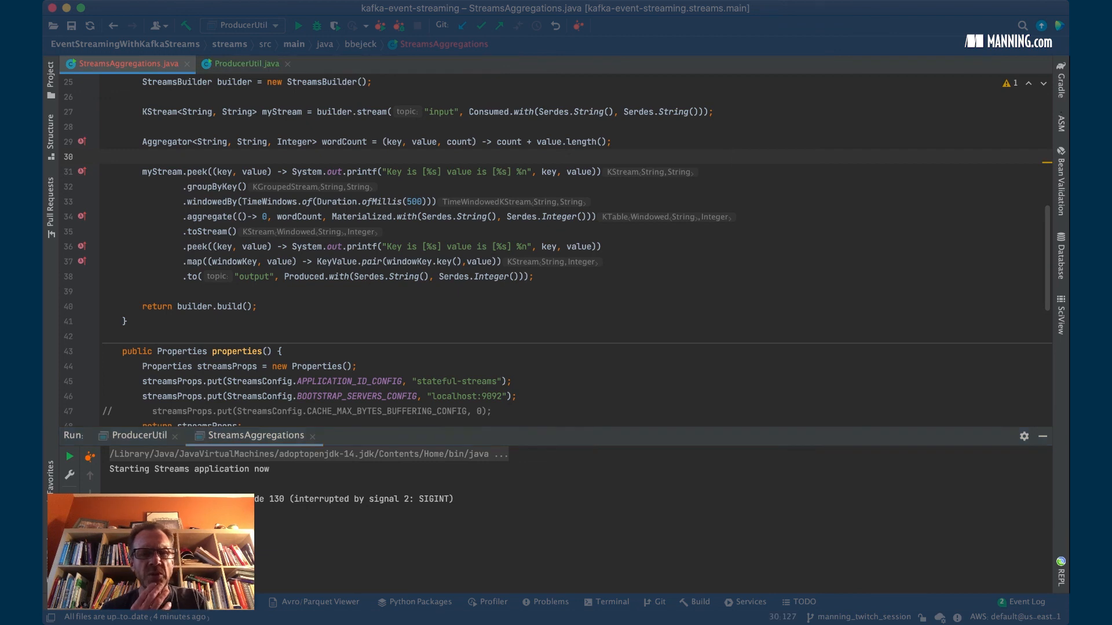